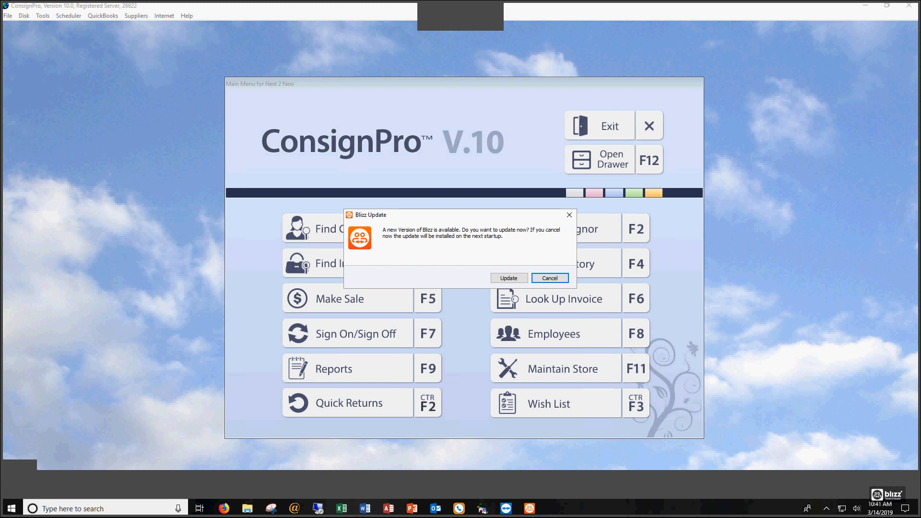
Cancel the Blizz software update offer to reveal ConsignPro's main menu.
left_click(549, 278)
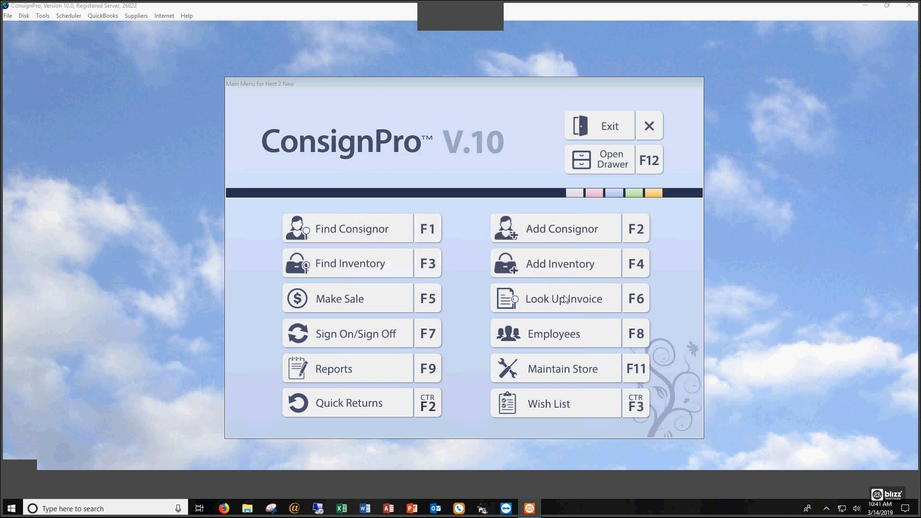
mouse_move(564, 300)
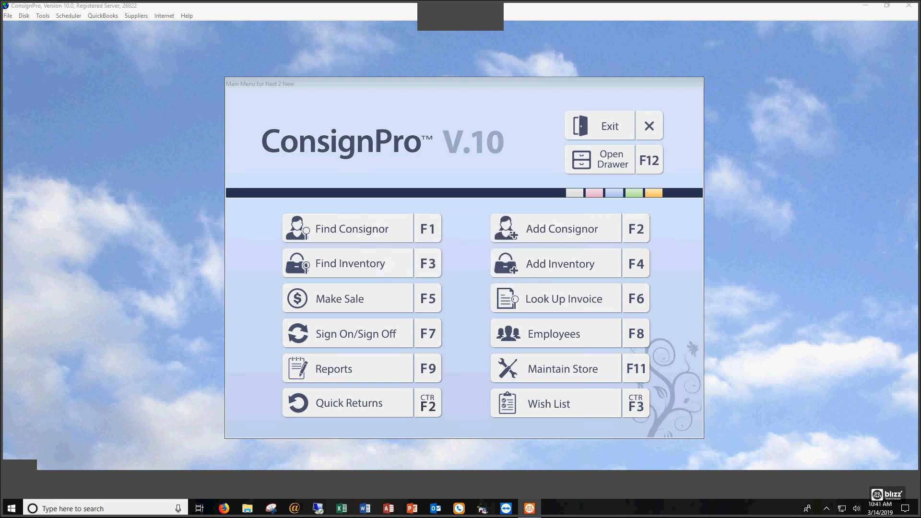
In Access, open the Customers table to review it, then close it.
left_click(388, 509)
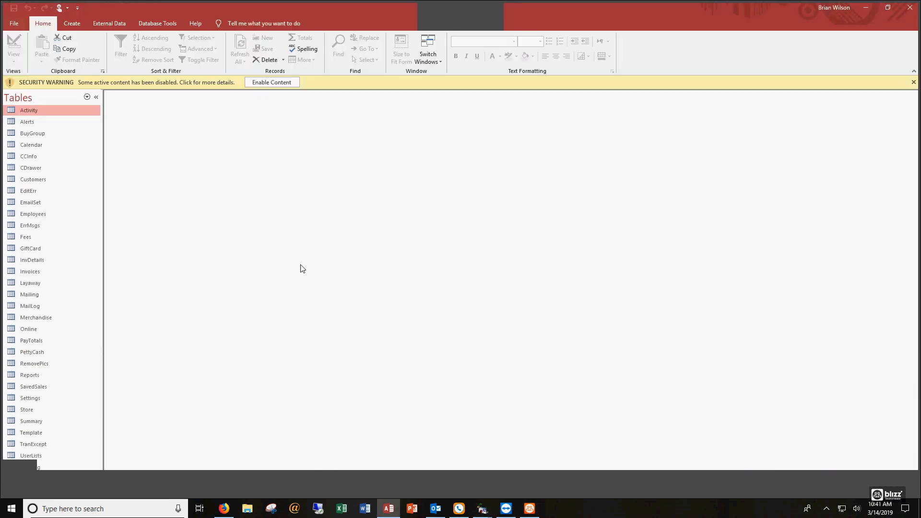
mouse_move(146, 219)
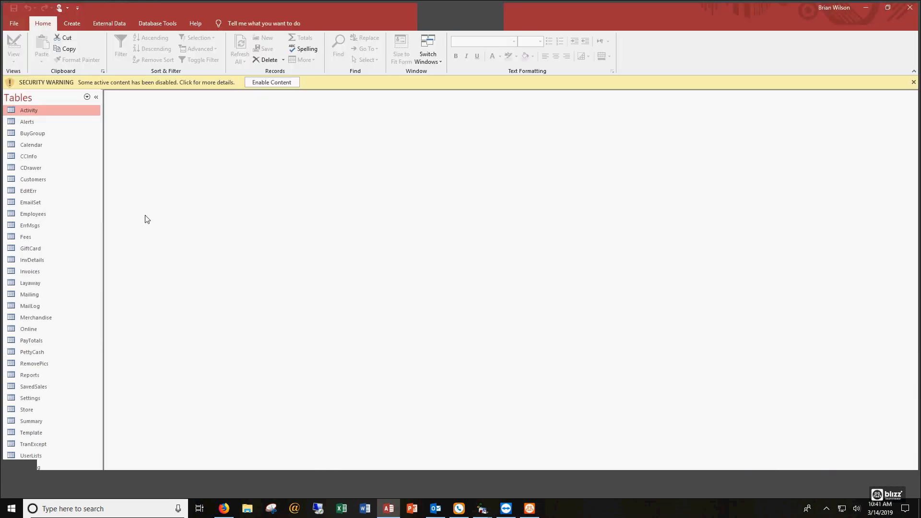
mouse_move(52, 169)
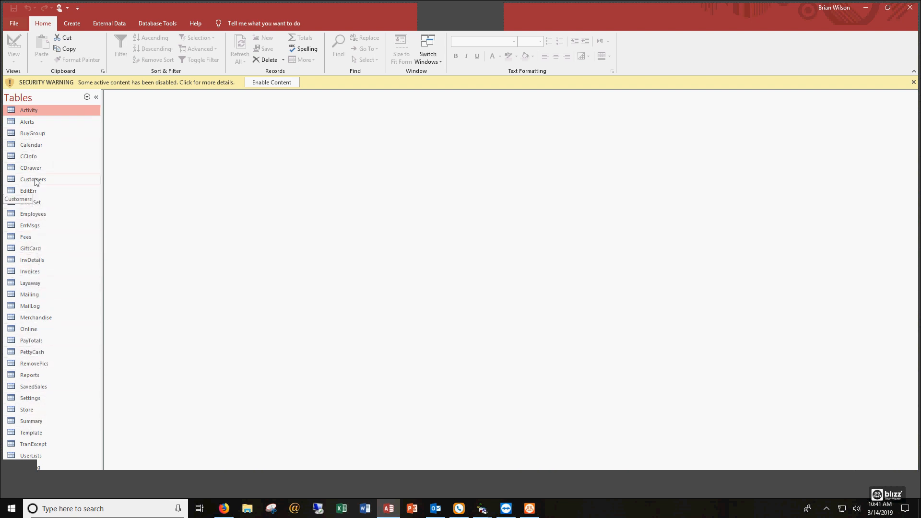
double_click(33, 179)
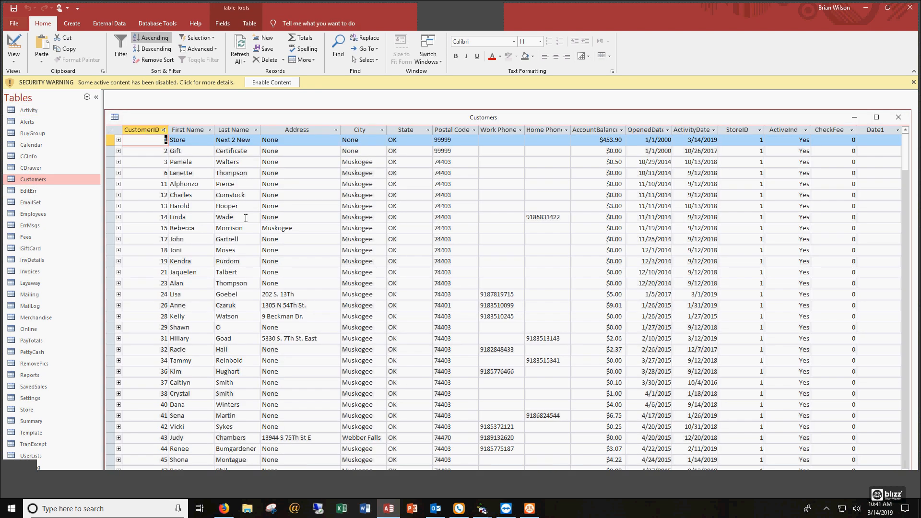
mouse_move(898, 117)
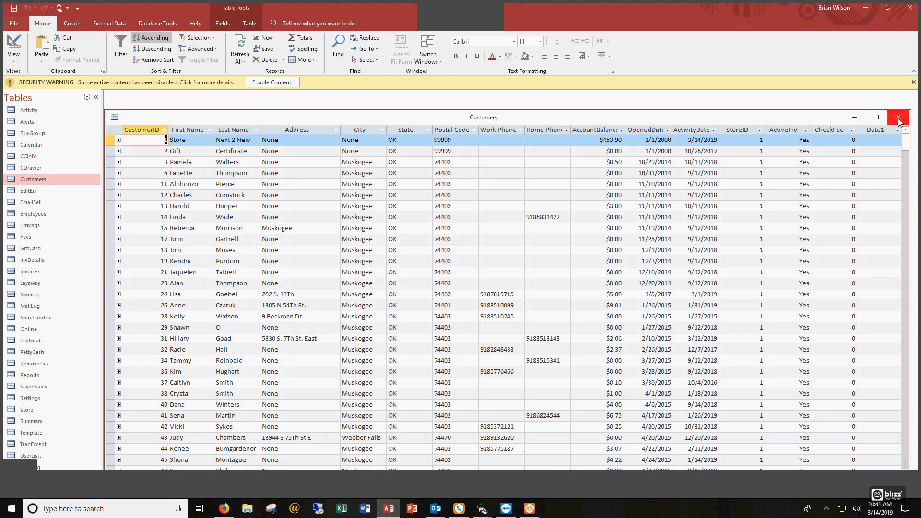
mouse_move(898, 120)
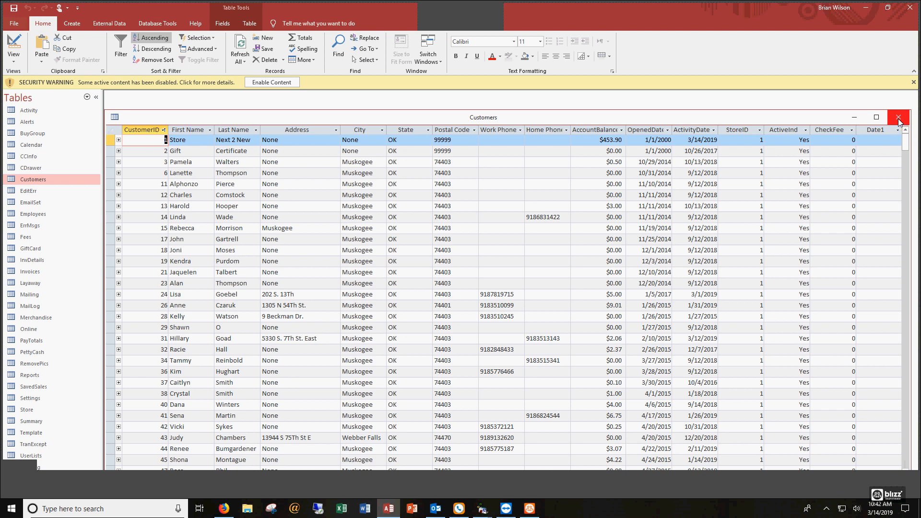
left_click(898, 117)
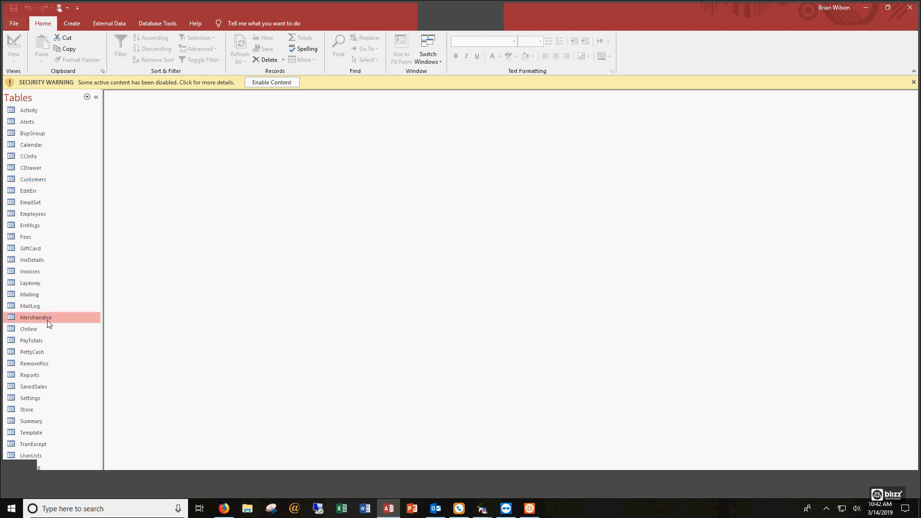
Browse the InvDetails and Store tables, then open the Merchandise table in Datasheet view.
double_click(36, 317)
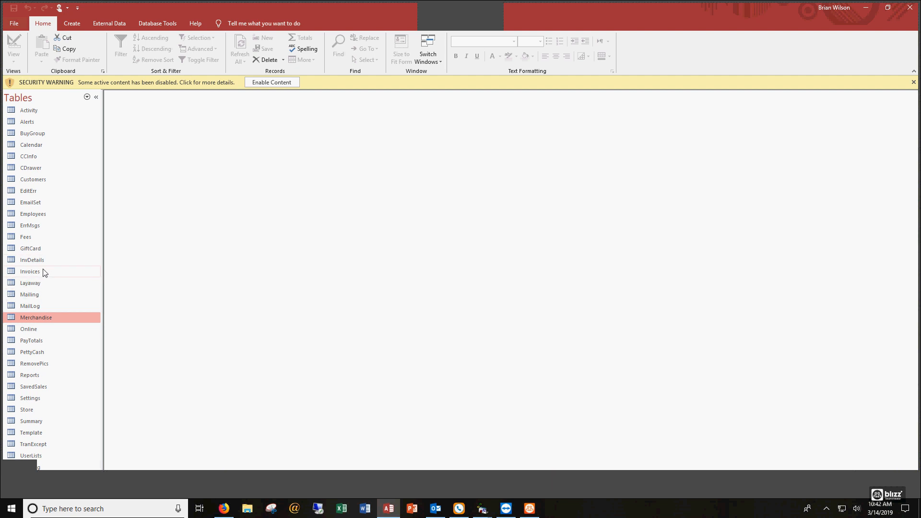
left_click(31, 260)
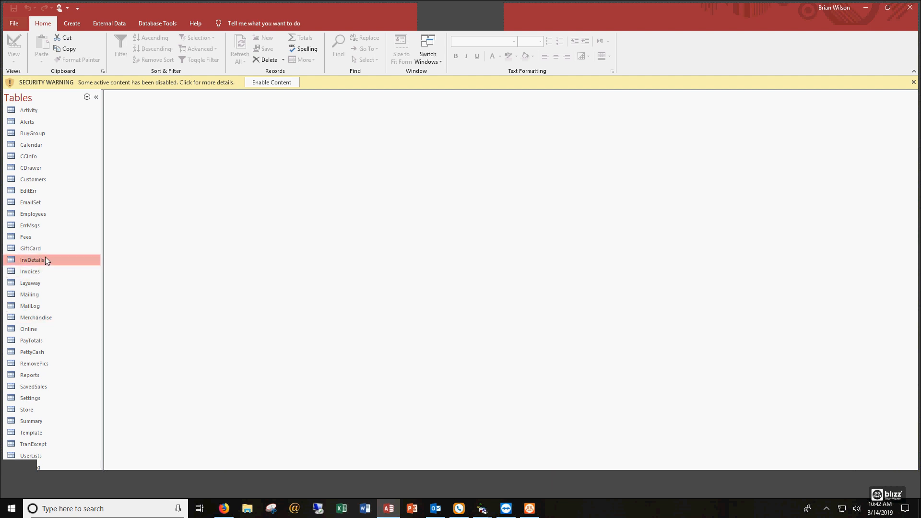
mouse_move(50, 410)
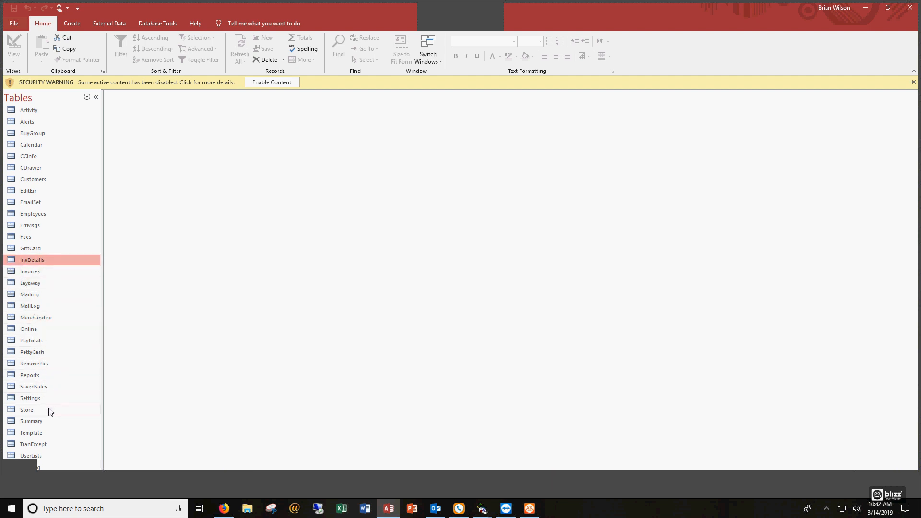
left_click(27, 410)
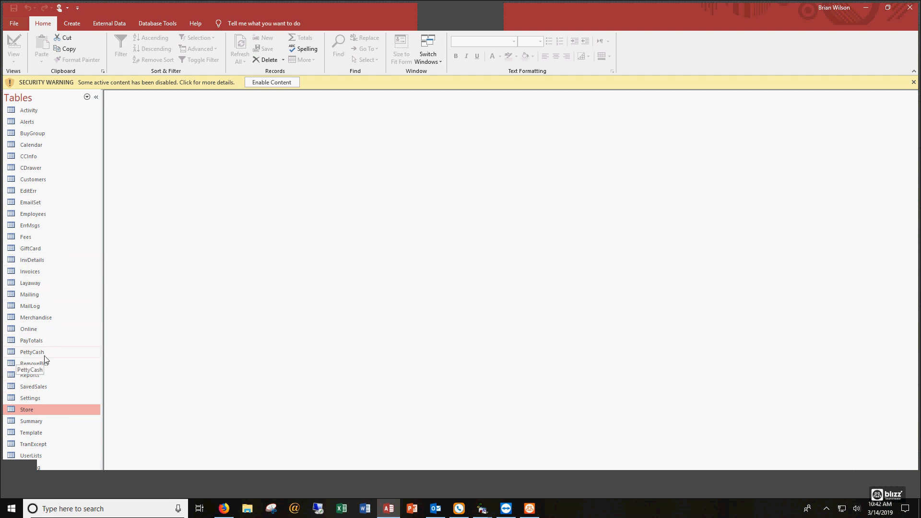
mouse_move(50, 320)
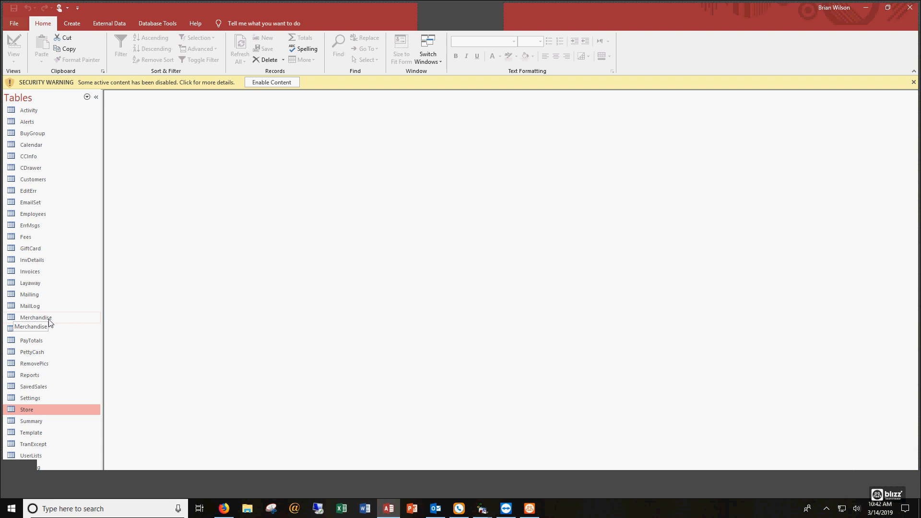
double_click(36, 317)
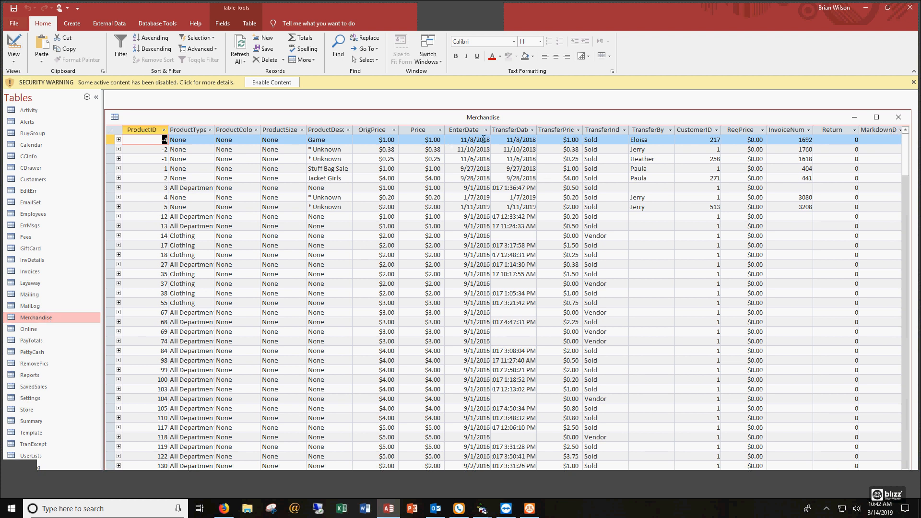
Select the TransferDate column, then close the Merchandise table.
left_click(510, 130)
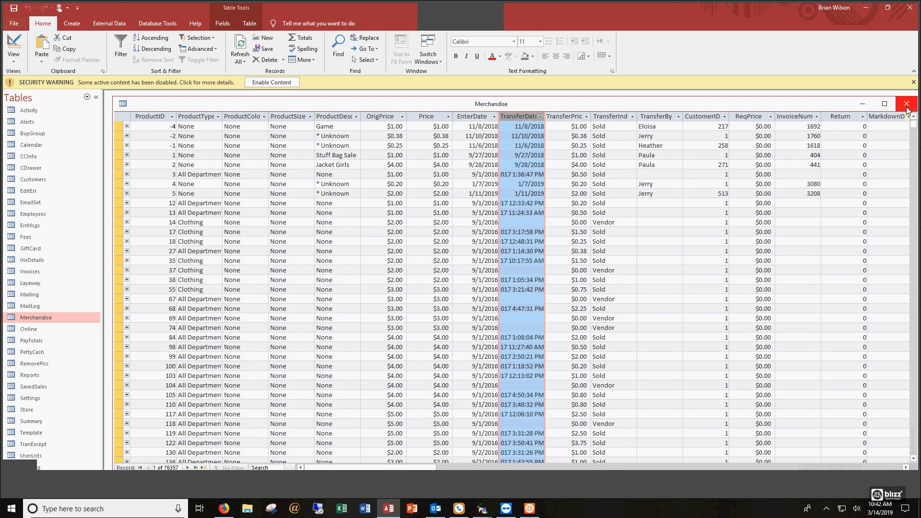
mouse_move(908, 104)
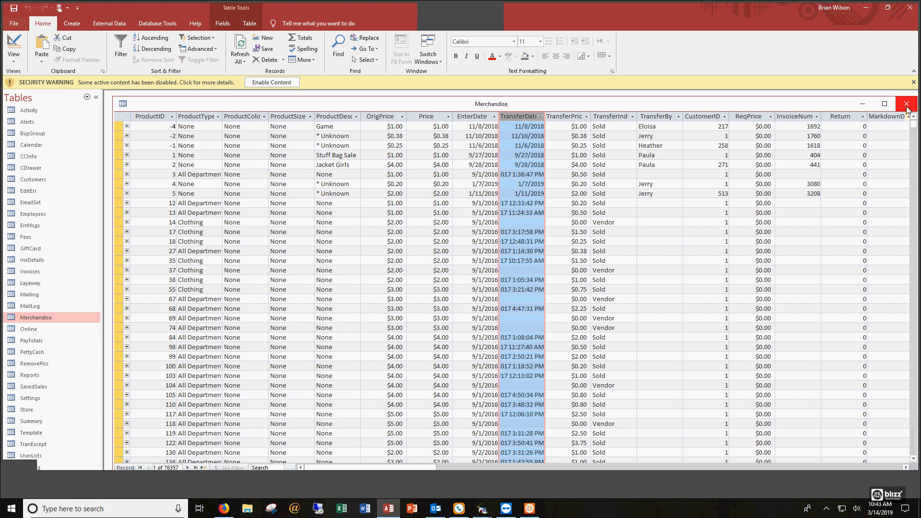
left_click(906, 105)
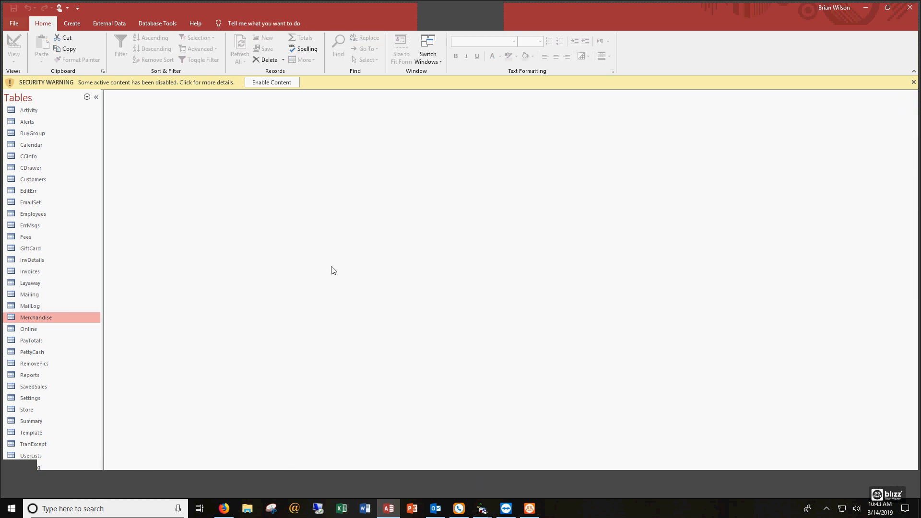
mouse_move(248, 508)
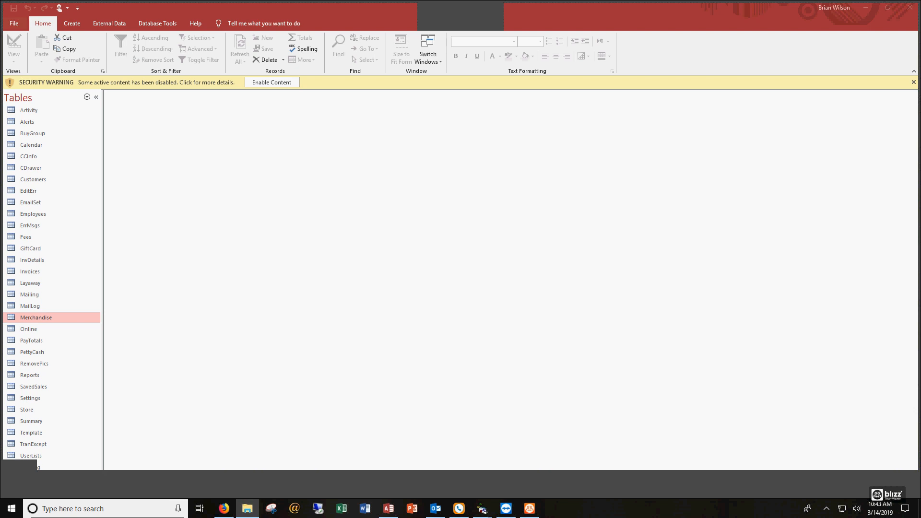
Locate consign.mdb under Program Files (x86)\ConsignPro in File Explorer, then close Explorer.
left_click(247, 508)
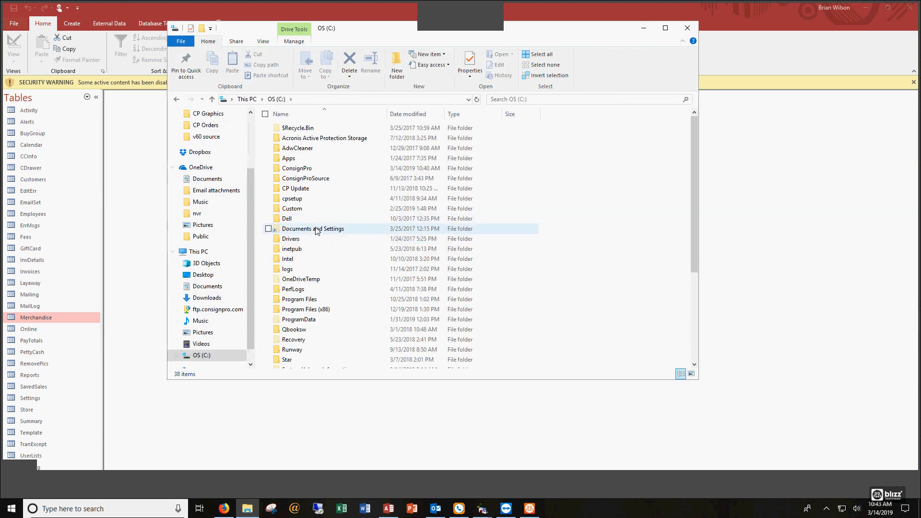
double_click(306, 309)
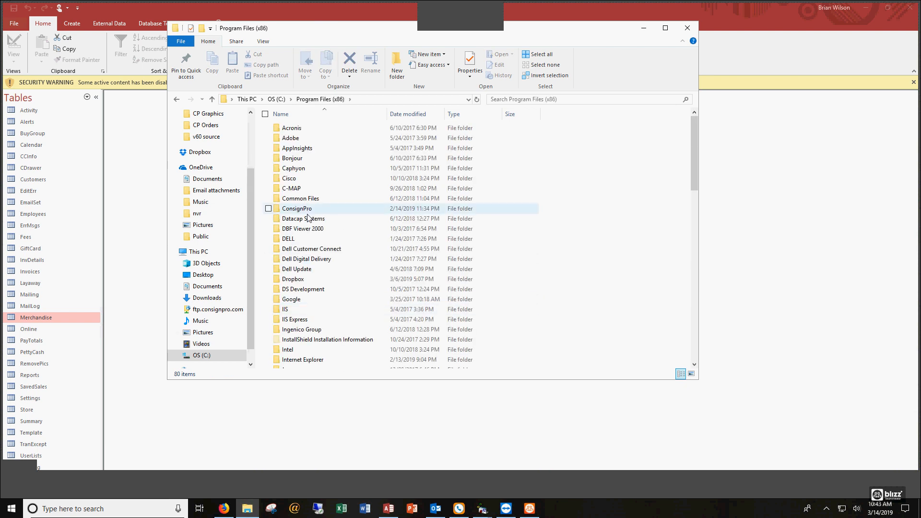
double_click(297, 209)
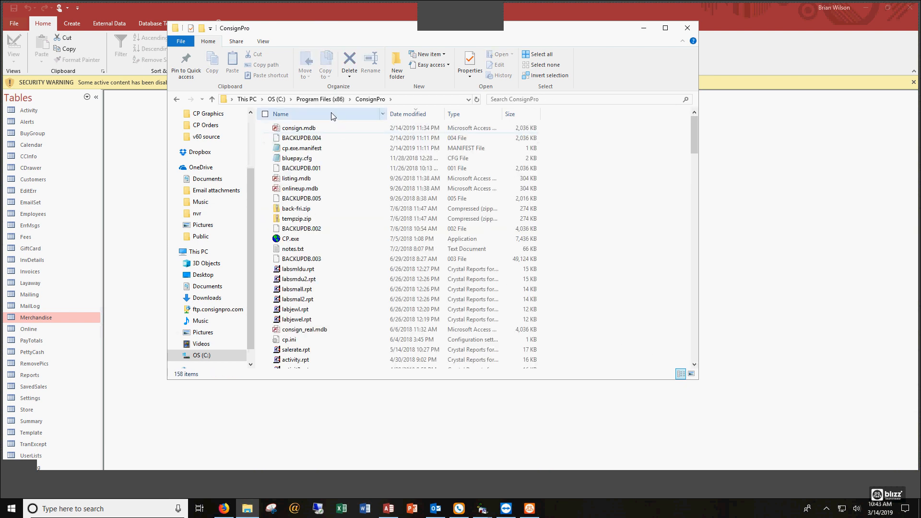
left_click(281, 114)
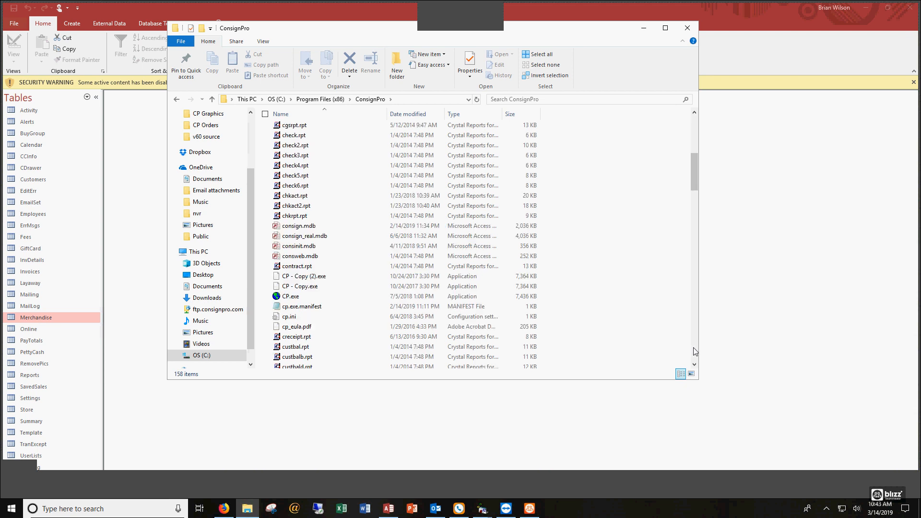
left_click(299, 225)
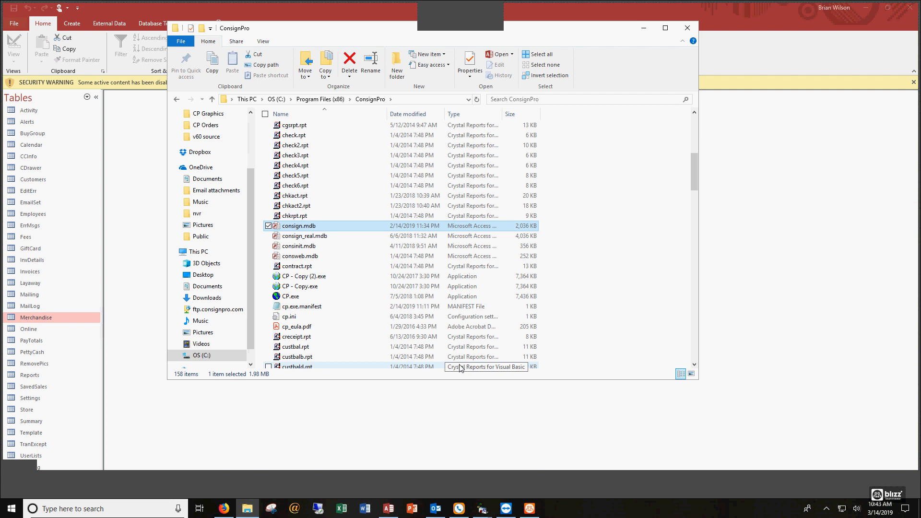
mouse_move(355, 186)
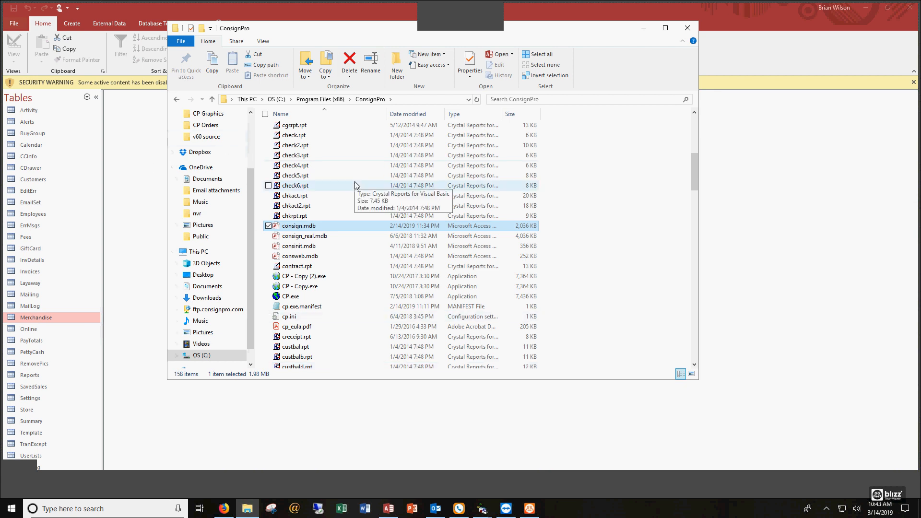
mouse_move(687, 28)
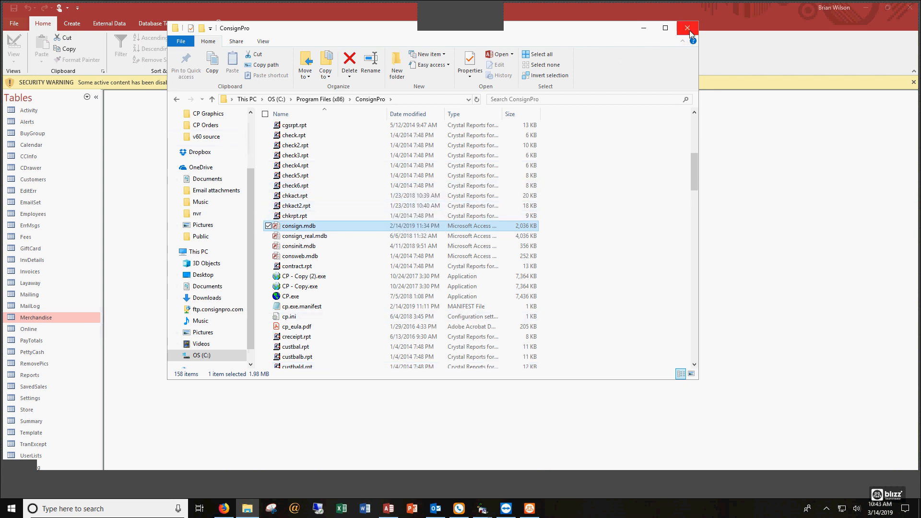
mouse_move(687, 28)
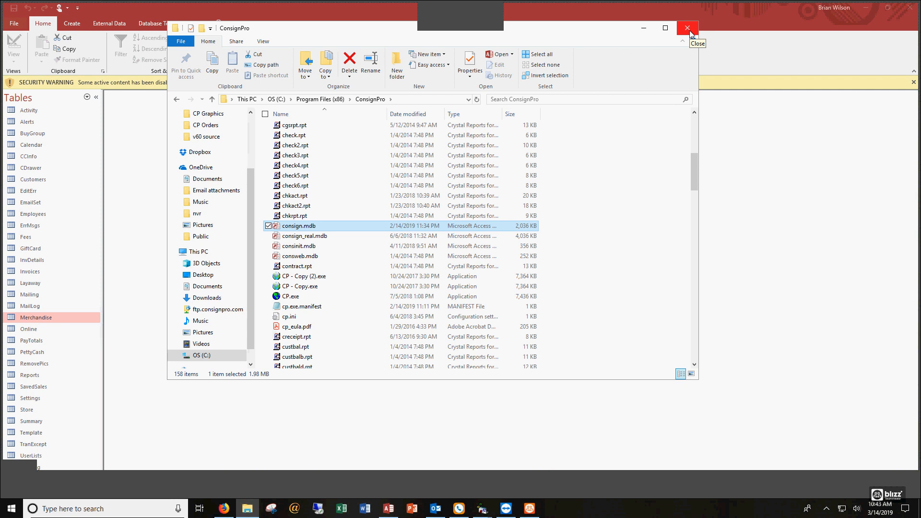
left_click(686, 28)
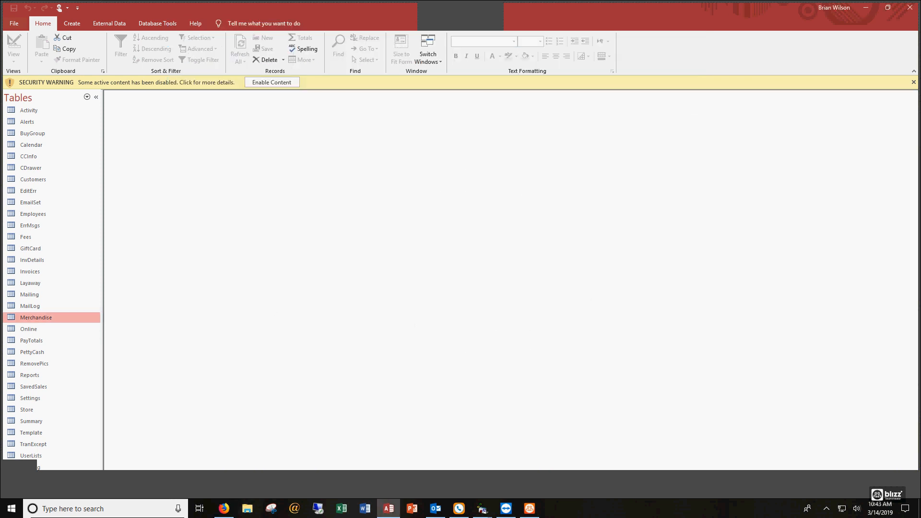
Bring ConsignPro forward and open the Reports (F9) screen.
left_click(482, 508)
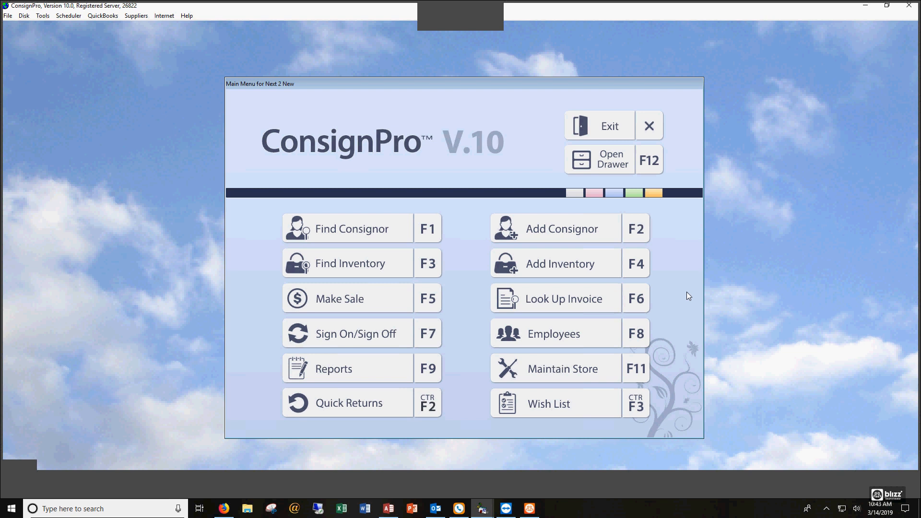
mouse_move(464, 372)
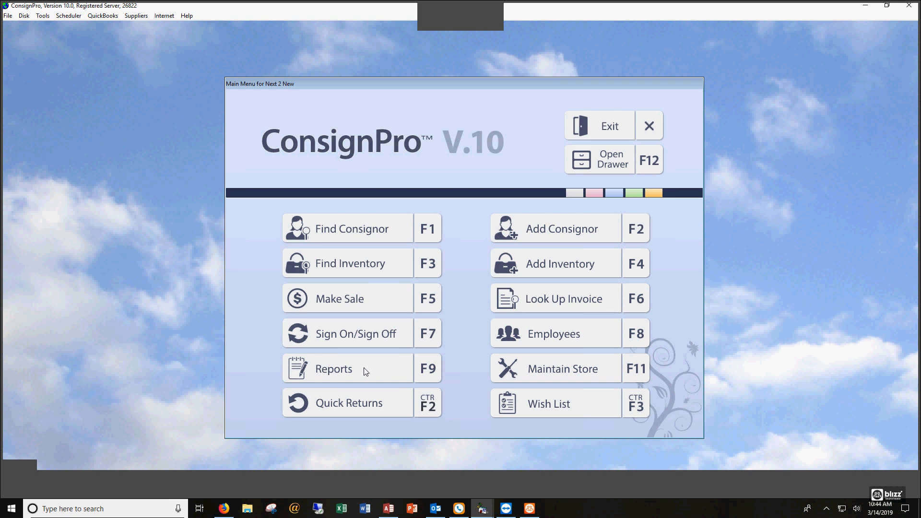
left_click(333, 369)
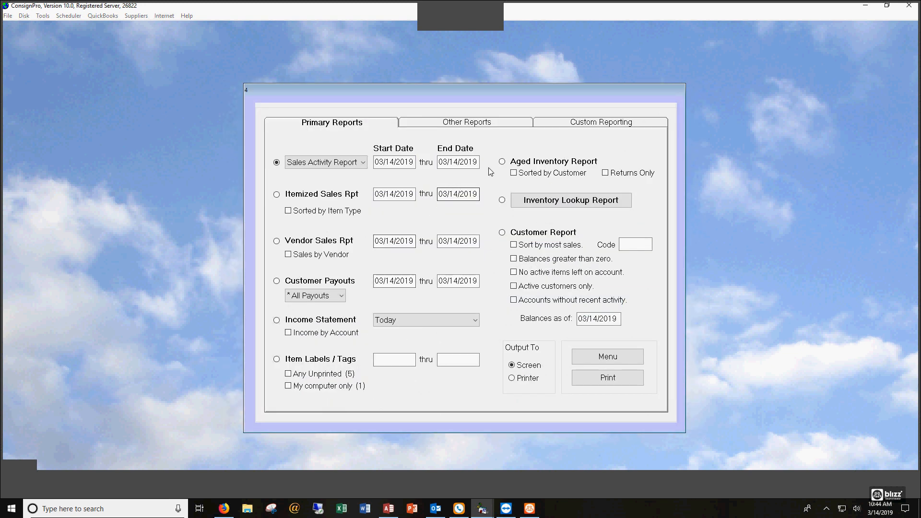
mouse_move(563, 127)
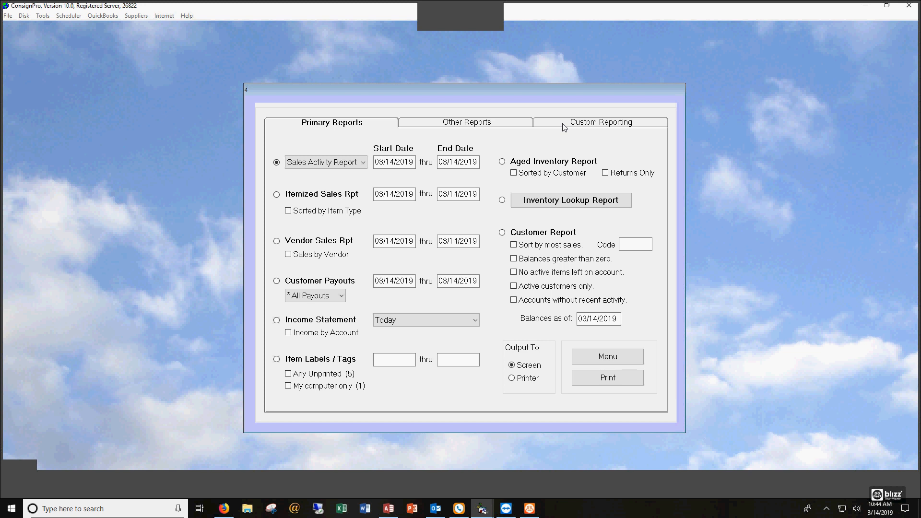
Show the Custom Reporting tab and expand the Step 1 table list.
left_click(601, 122)
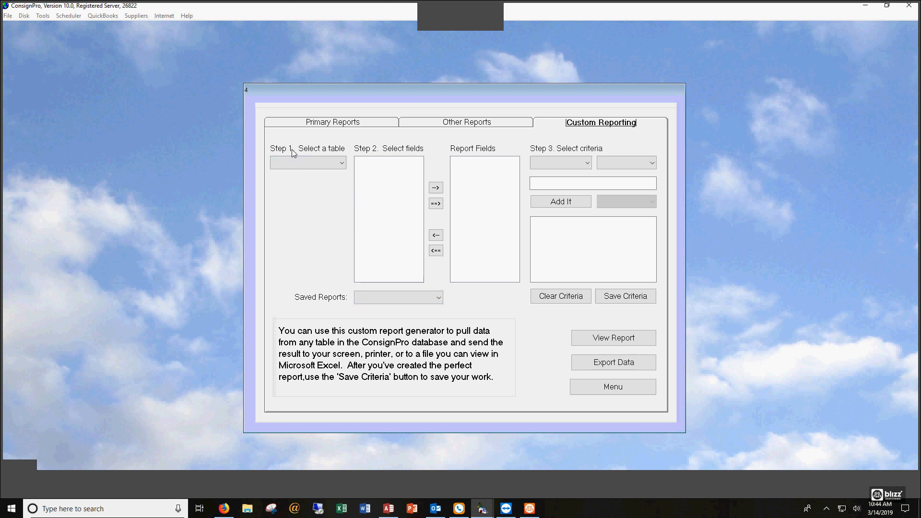
mouse_move(371, 152)
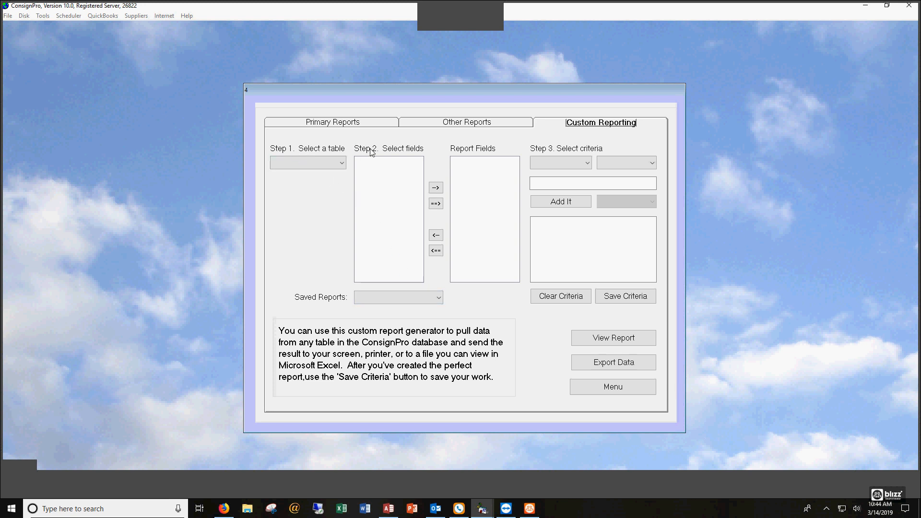
mouse_move(466, 153)
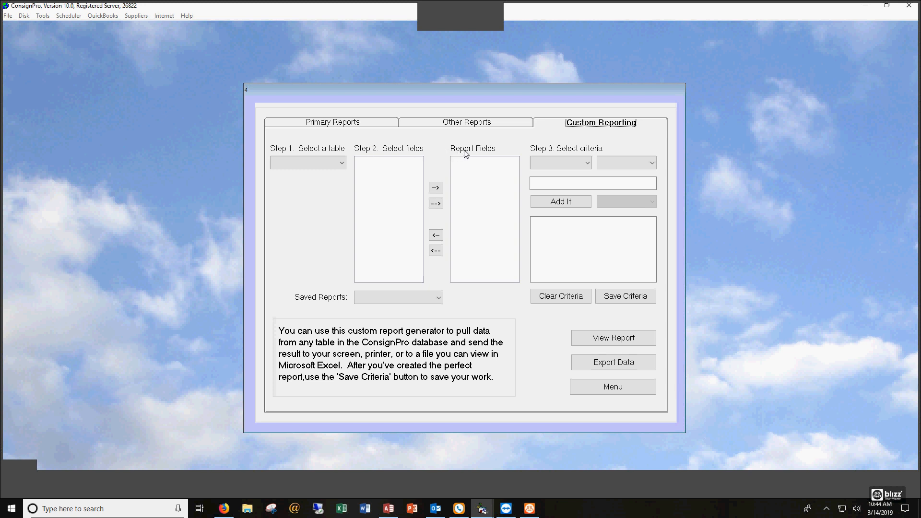
mouse_move(542, 154)
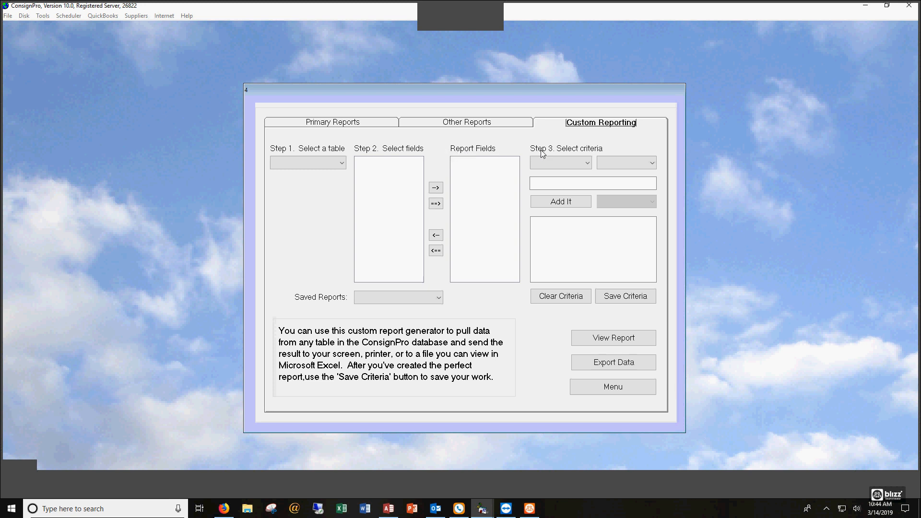
mouse_move(570, 153)
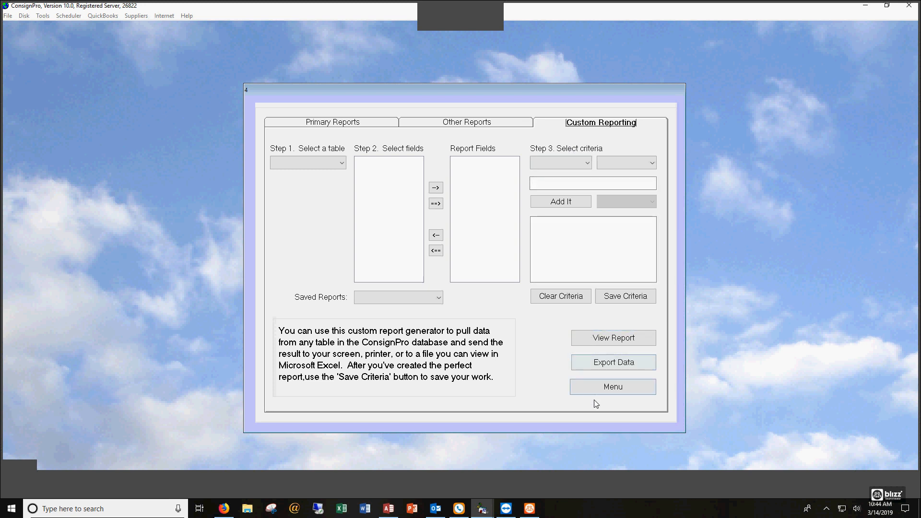
mouse_move(620, 357)
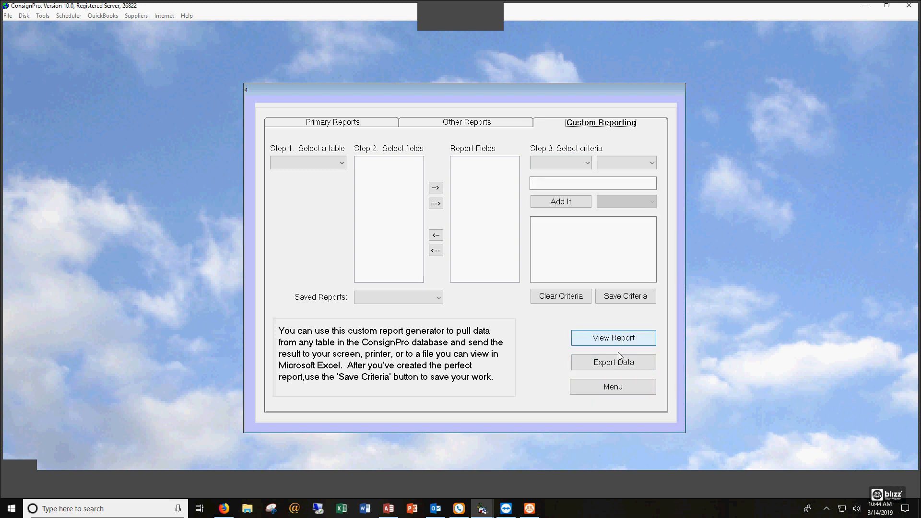
mouse_move(613, 363)
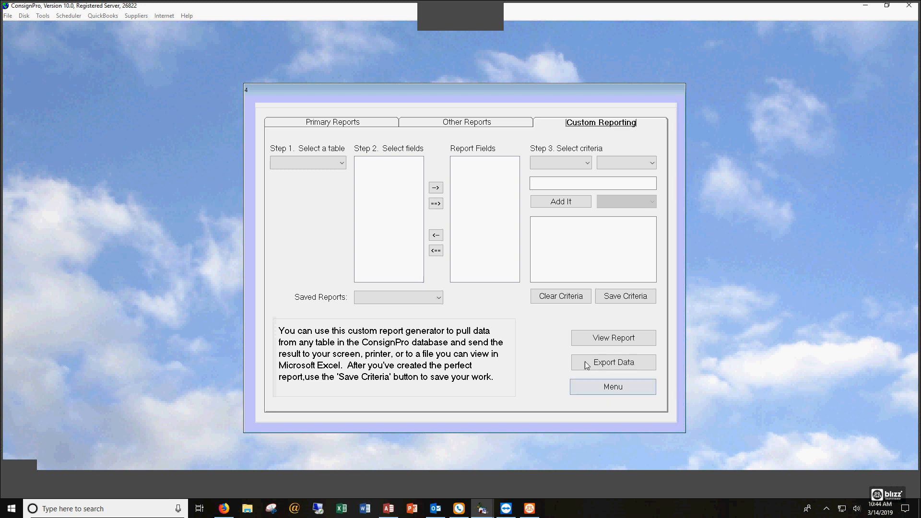
mouse_move(536, 344)
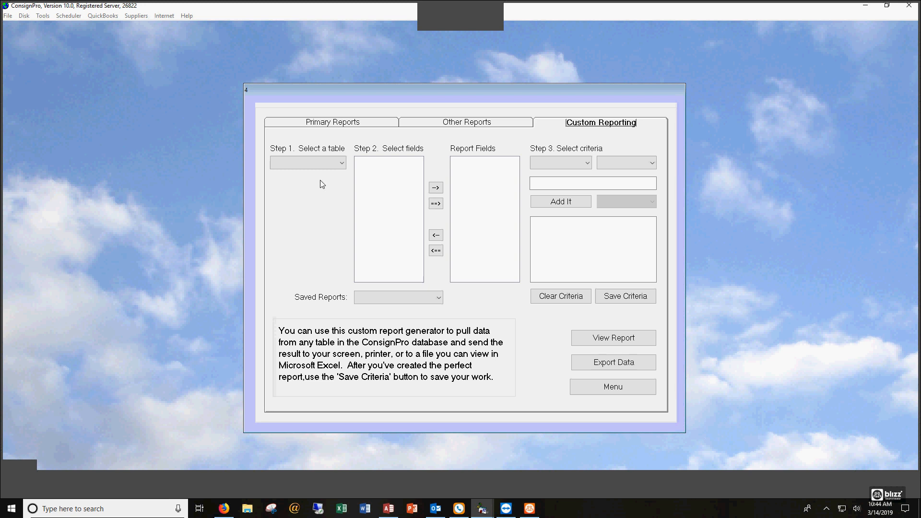
left_click(341, 163)
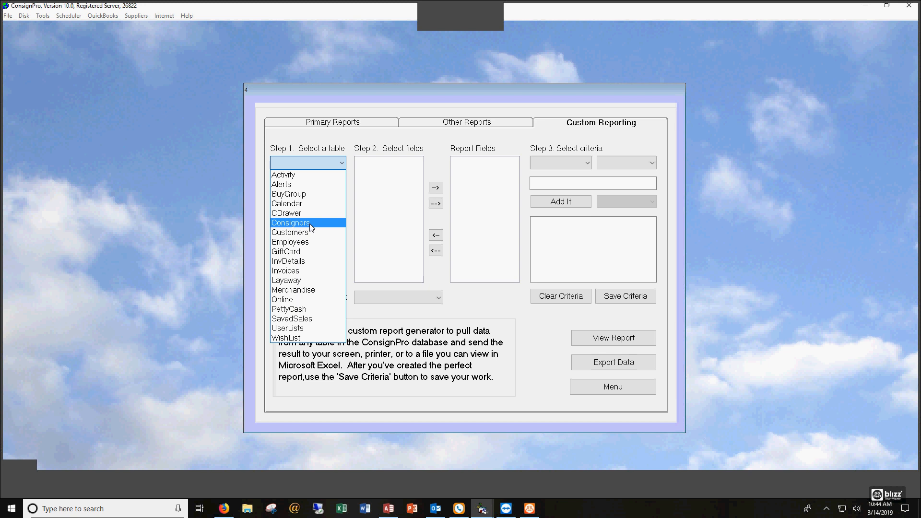
Choose the Consignors table and add CustomerID, FirstName and LastName as report fields.
left_click(291, 222)
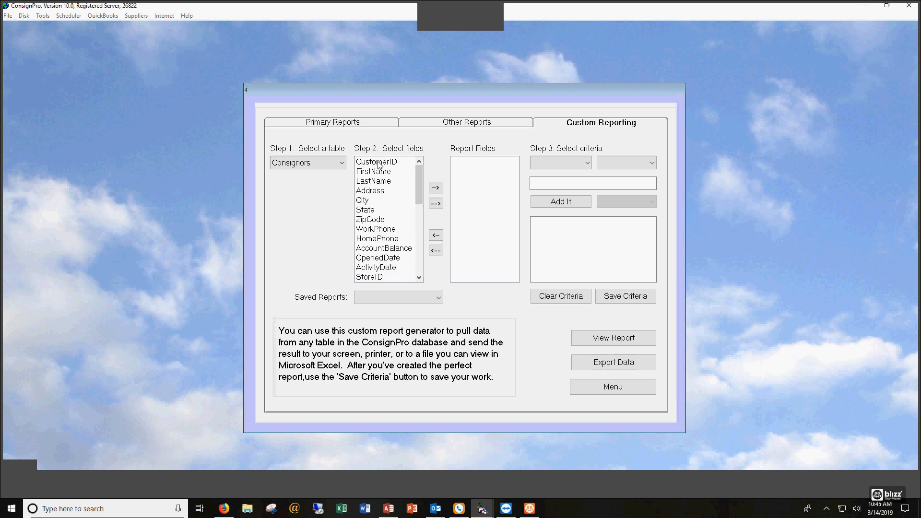
left_click(379, 162)
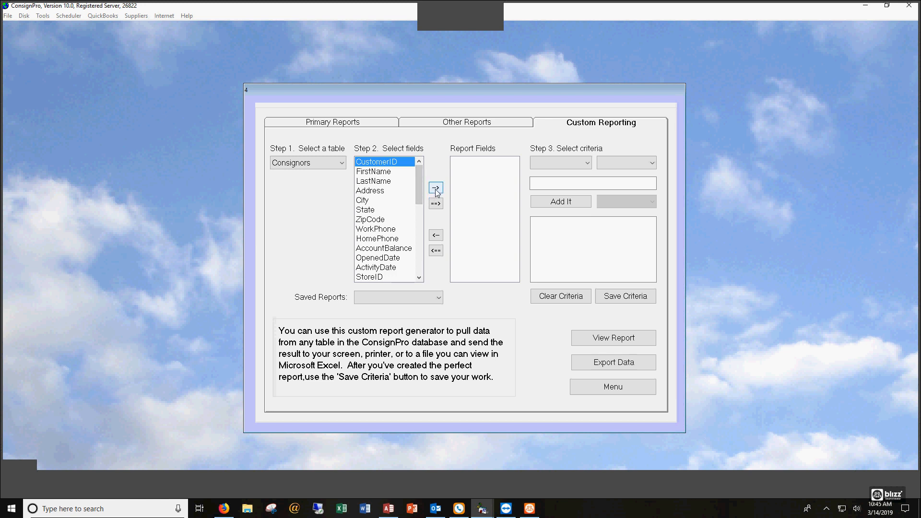
left_click(435, 187)
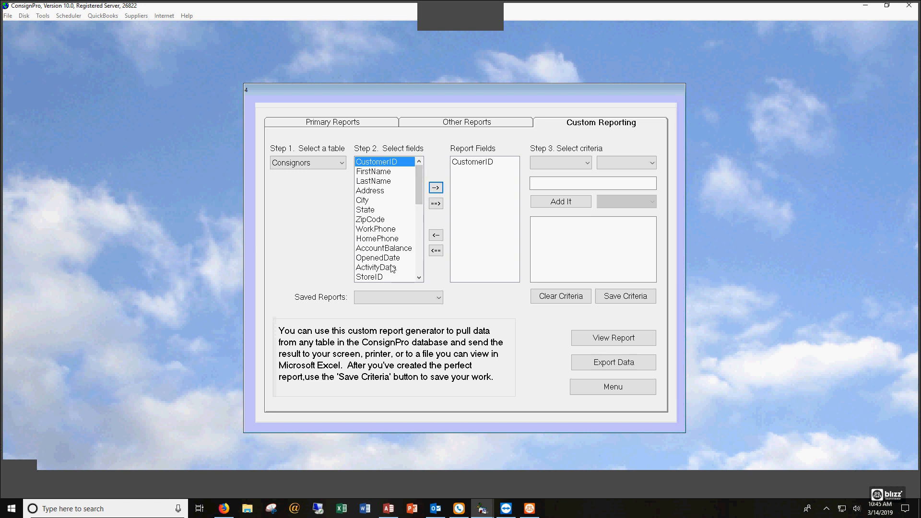
left_click(374, 171)
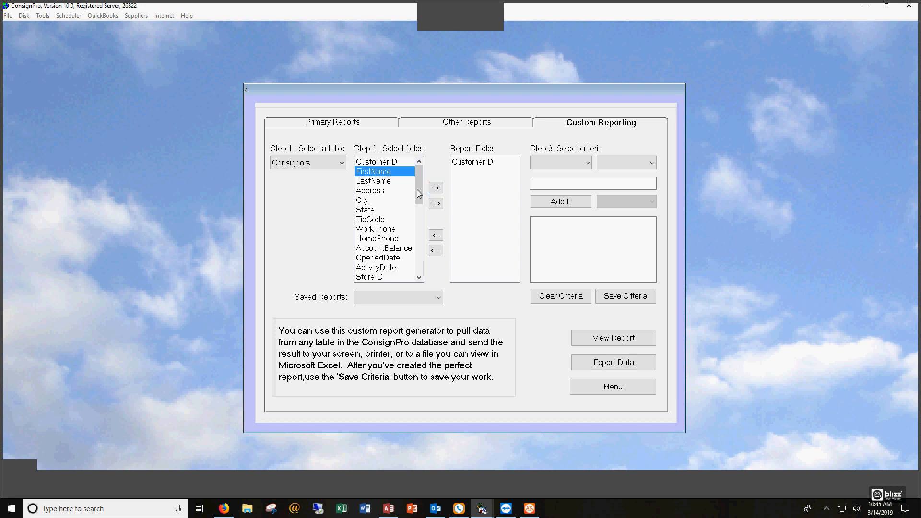
left_click(435, 187)
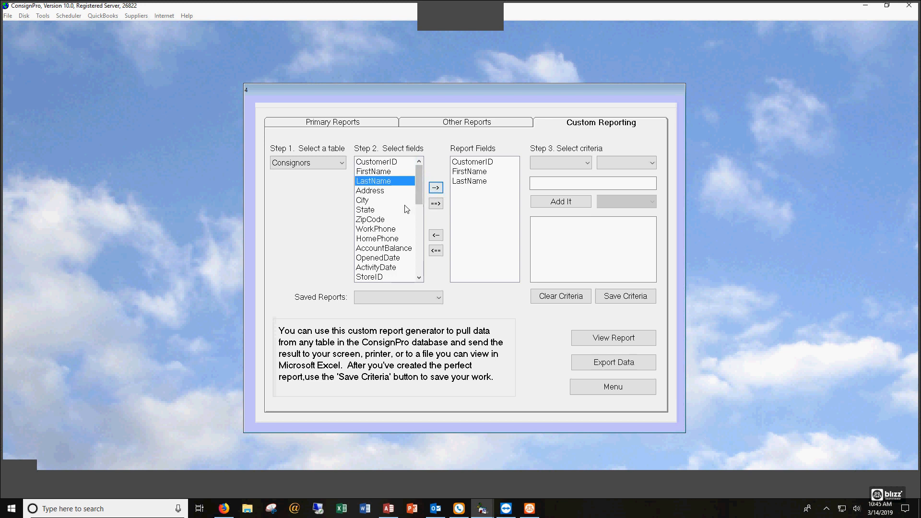
Add AccountBalance and Num1 to the report fields.
left_click(384, 248)
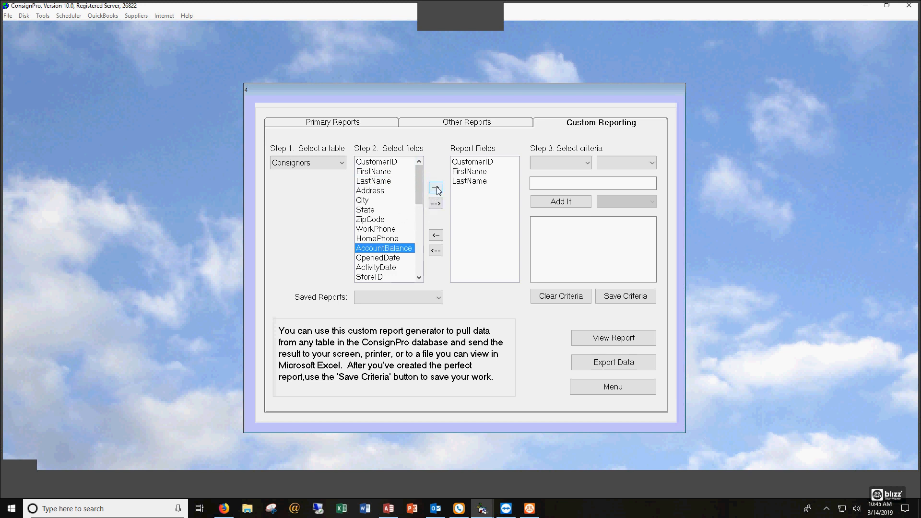
left_click(435, 188)
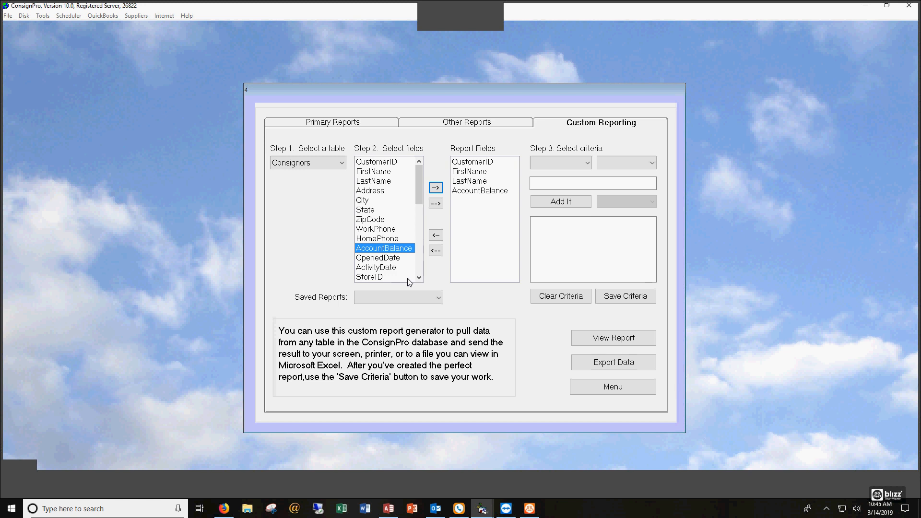
scroll("down", 3)
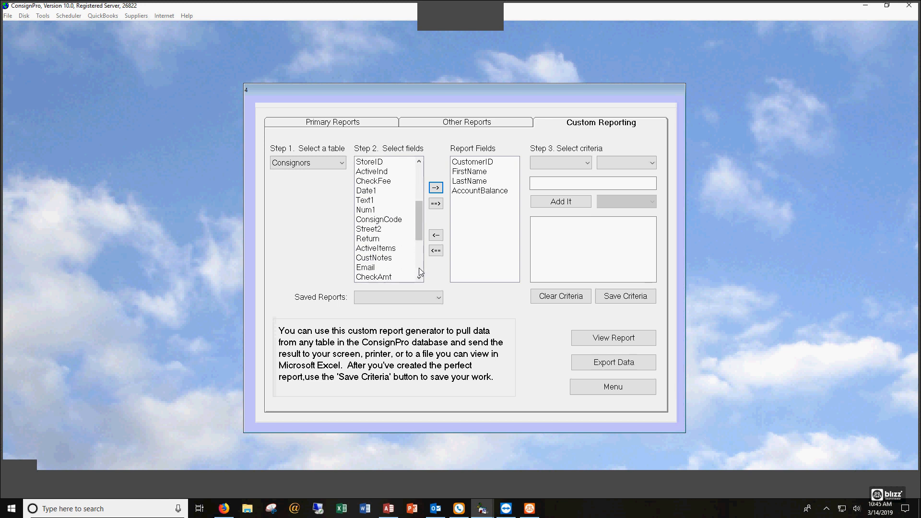
left_click(367, 210)
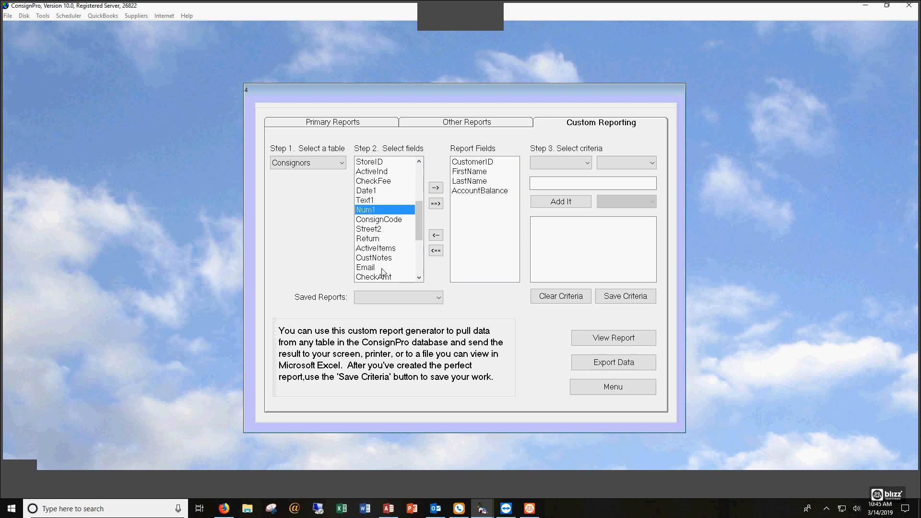
mouse_move(410, 245)
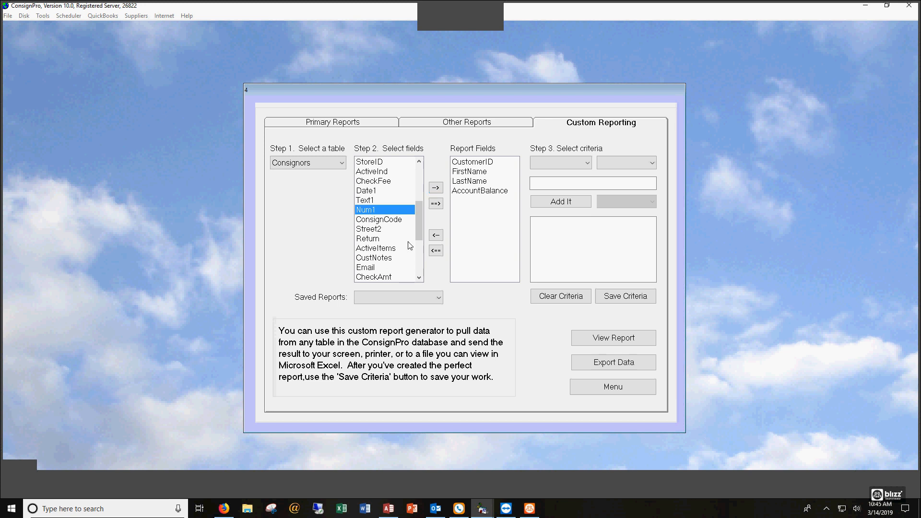
left_click(436, 187)
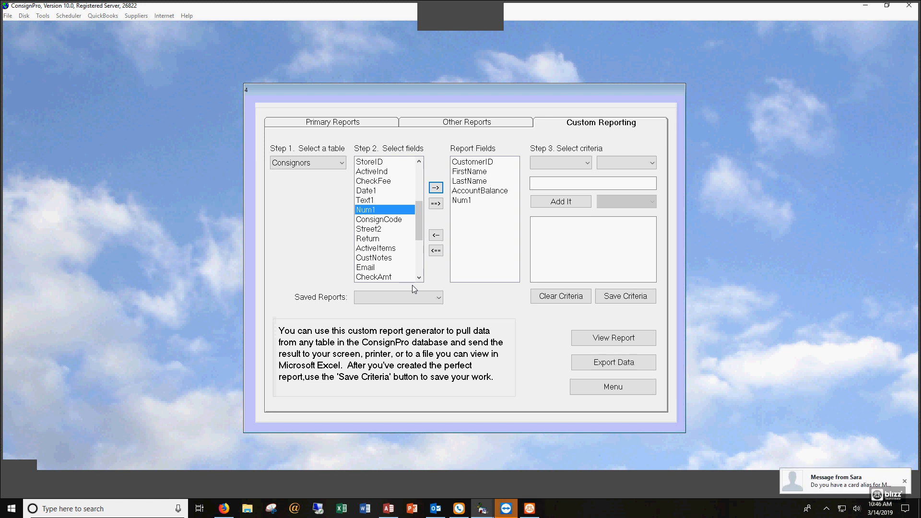
mouse_move(474, 224)
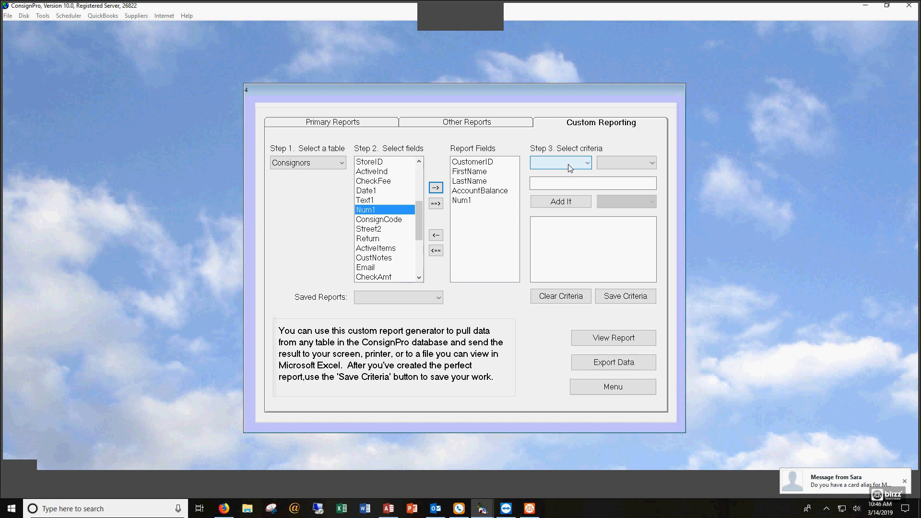
Add the Step 3 criterion AccountBalance Greater Than 50.
left_click(584, 163)
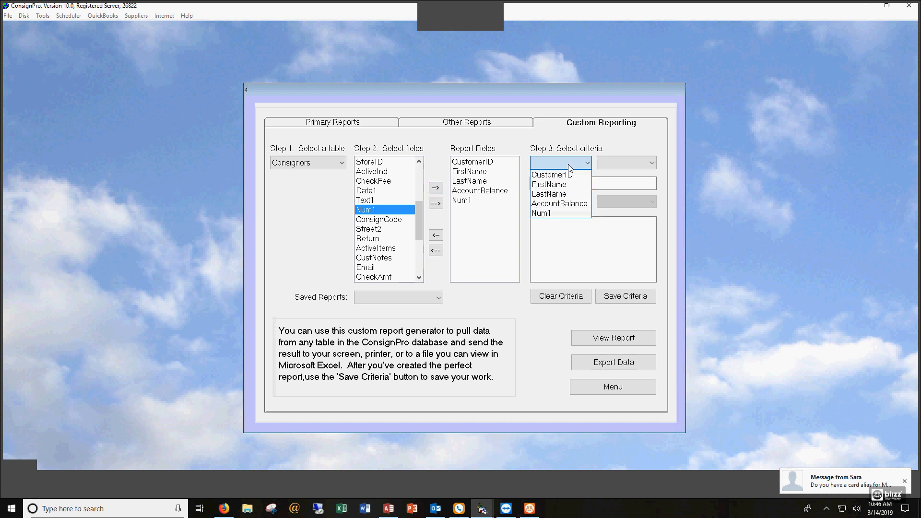
left_click(560, 204)
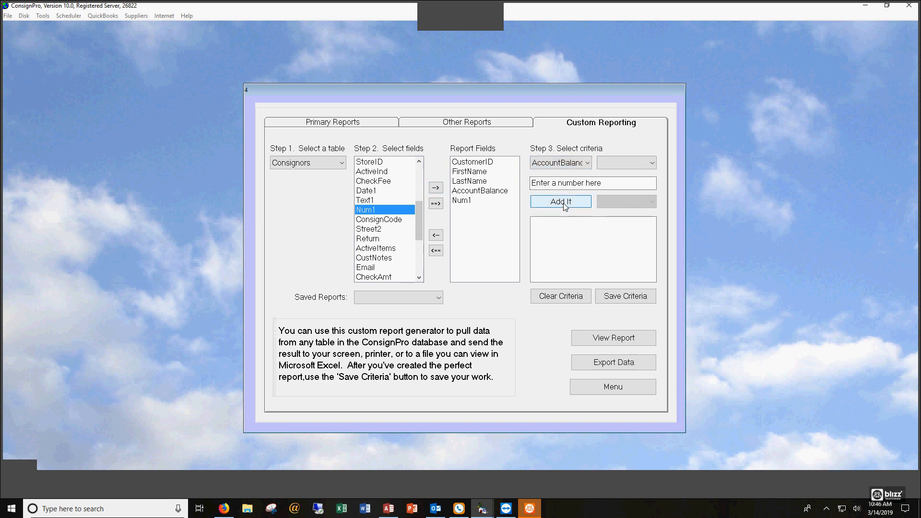
left_click(650, 163)
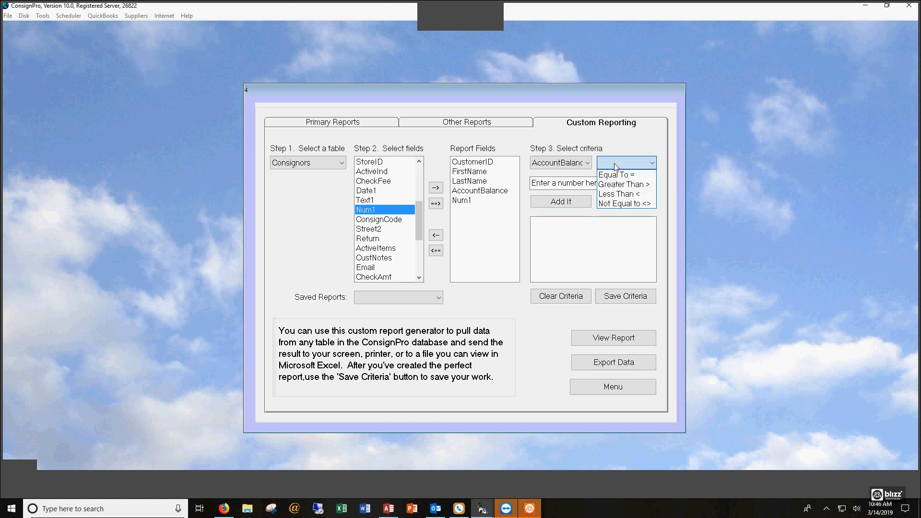
left_click(626, 184)
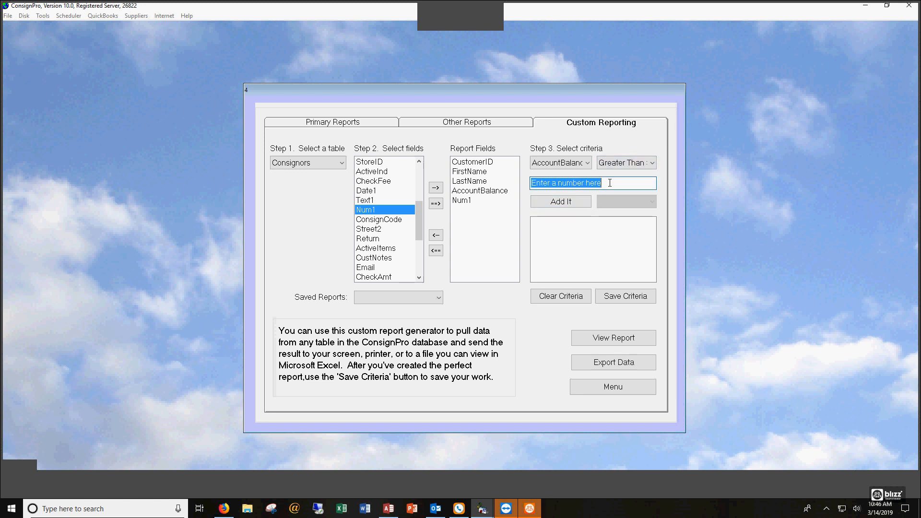
type("50")
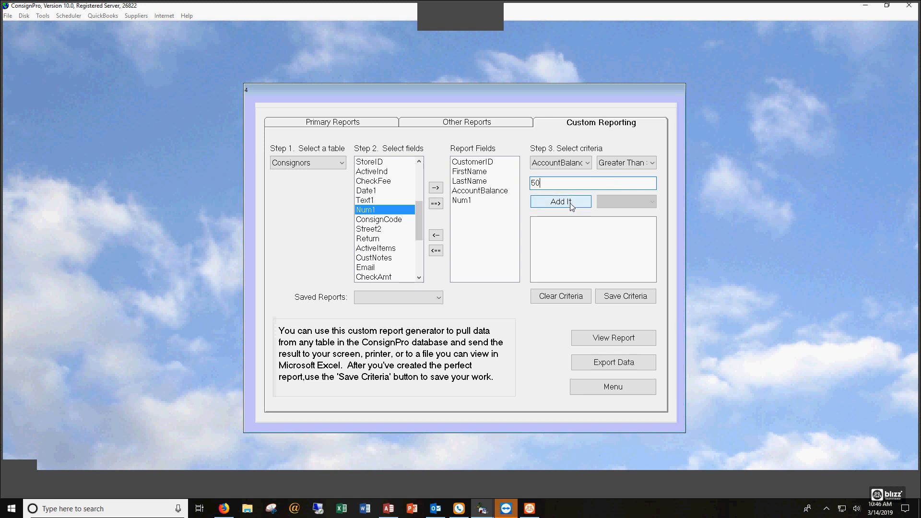
left_click(560, 202)
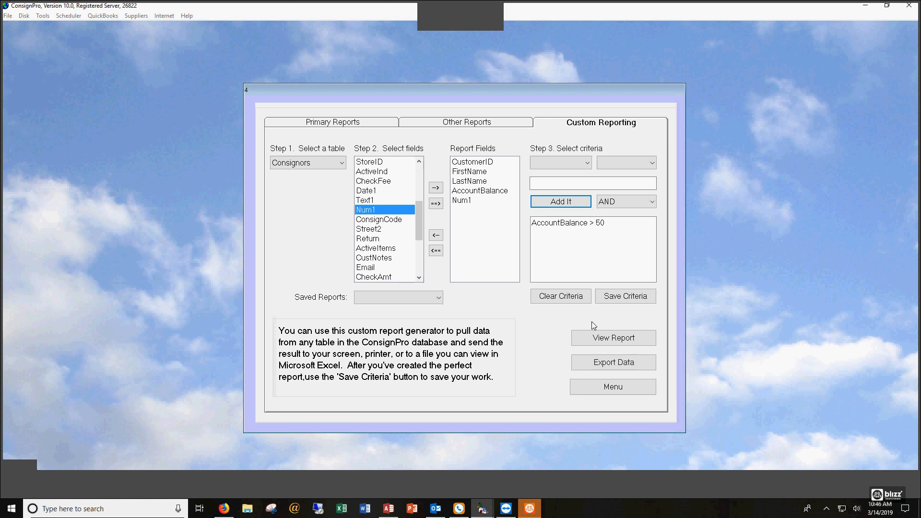
mouse_move(586, 244)
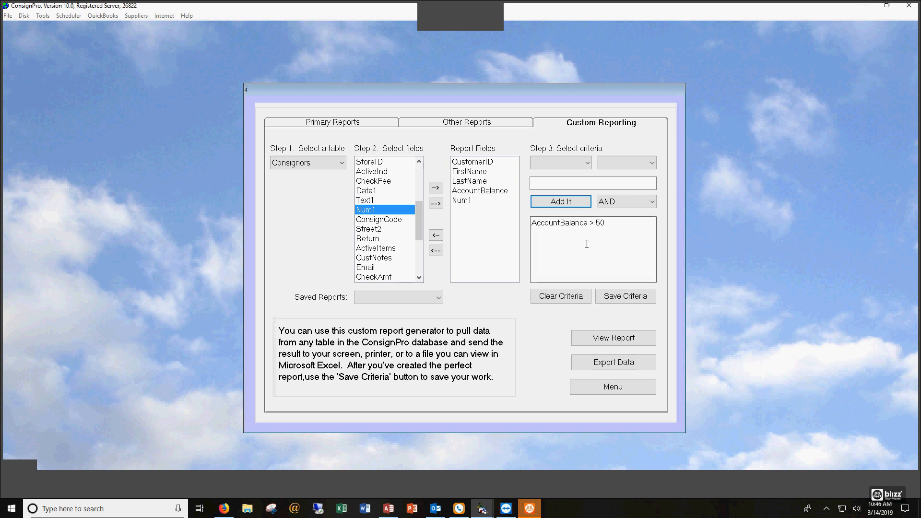
left_click(587, 163)
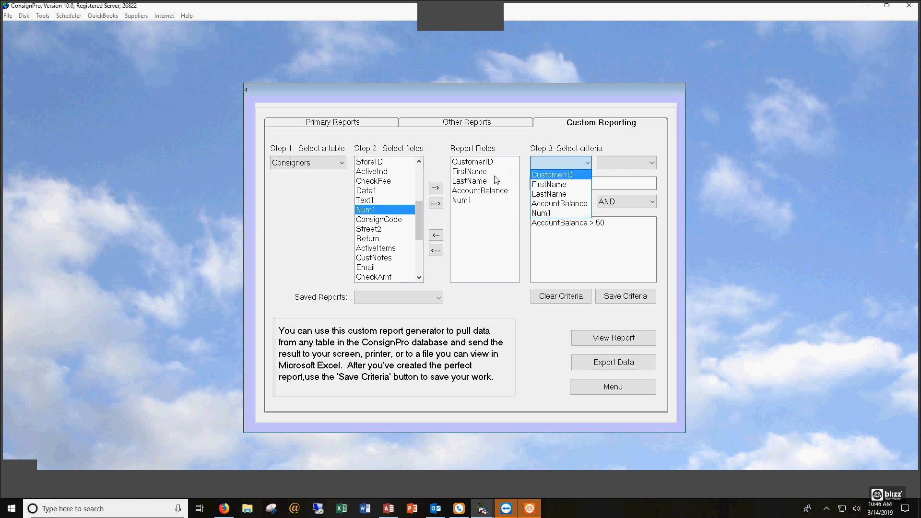
left_click(549, 213)
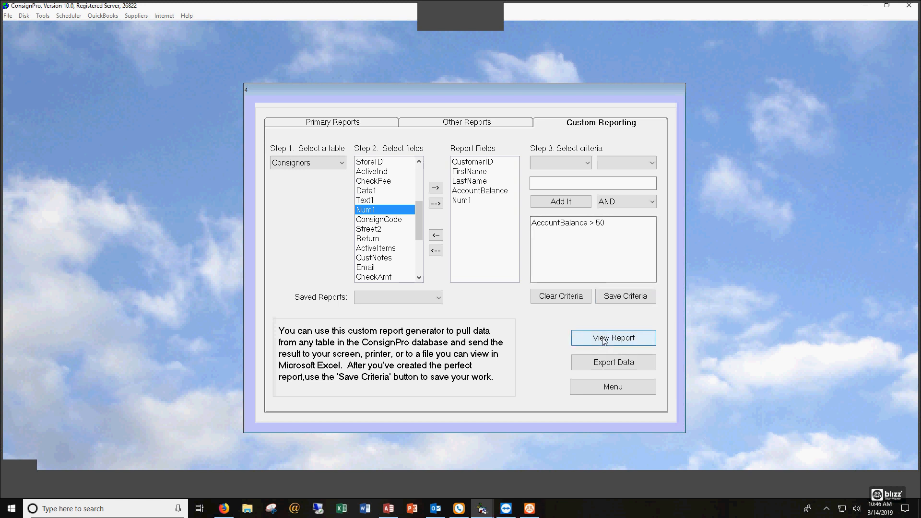
left_click(613, 337)
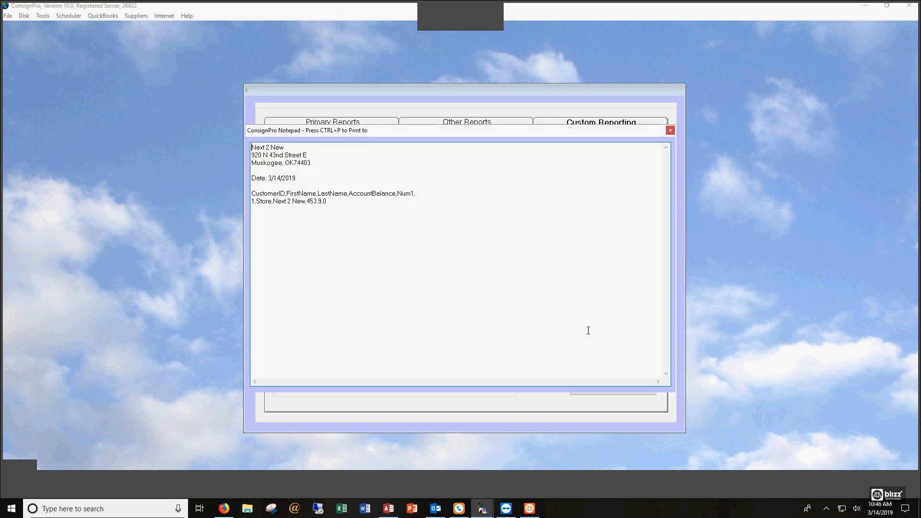
mouse_move(389, 218)
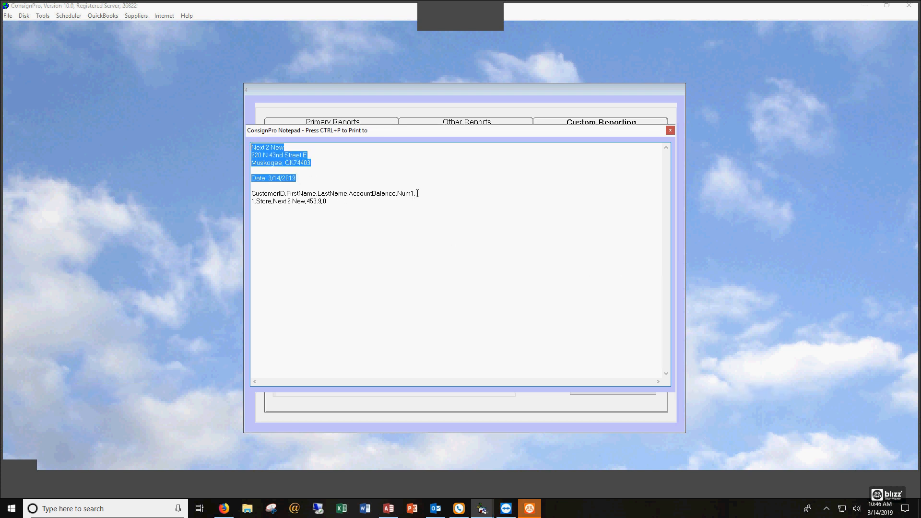
left_click(340, 208)
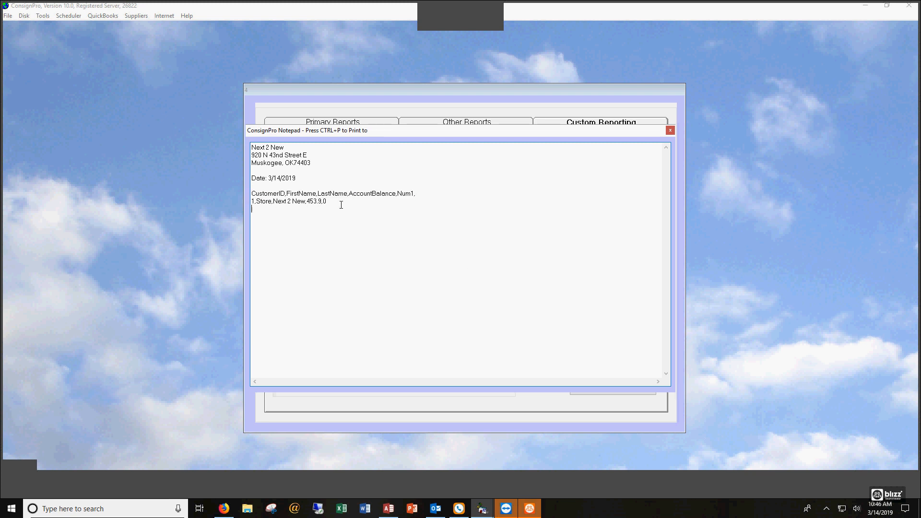
mouse_move(271, 220)
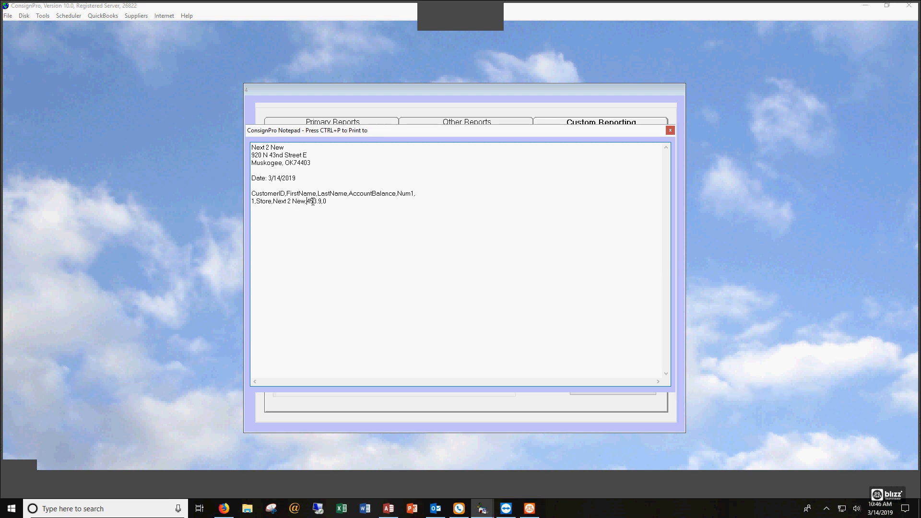
double_click(314, 201)
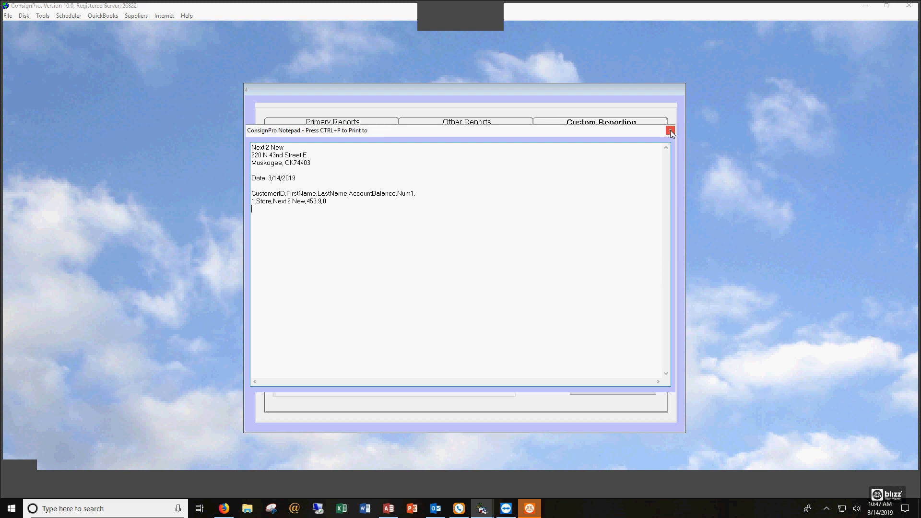
left_click(670, 130)
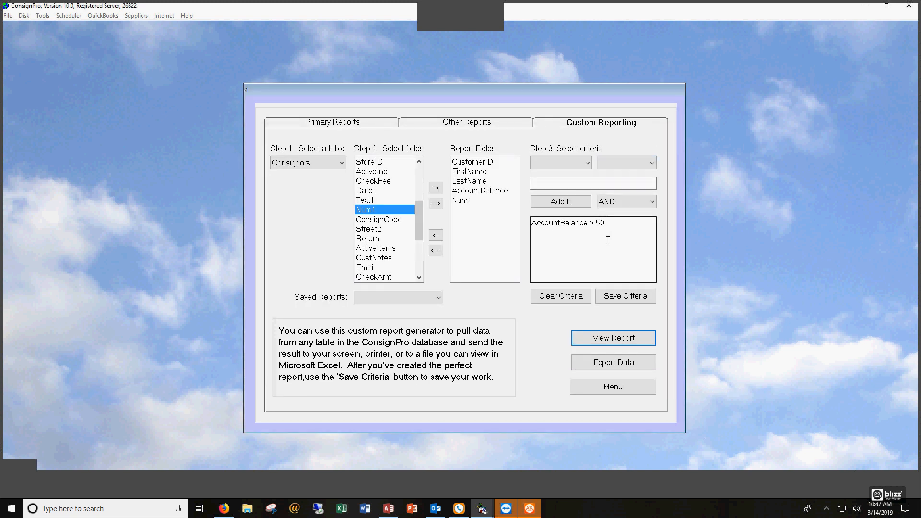
mouse_move(584, 294)
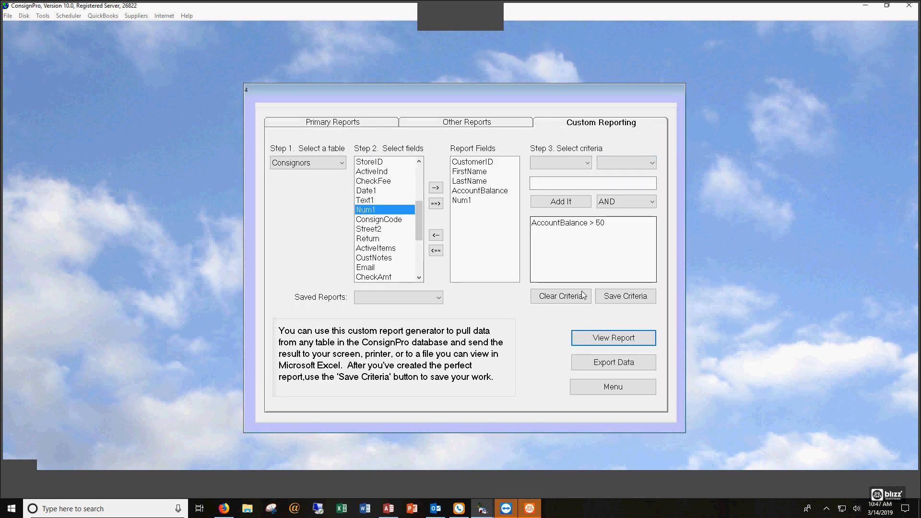
Clear all criteria and add CustomerID Greater Than 1000 instead.
left_click(560, 296)
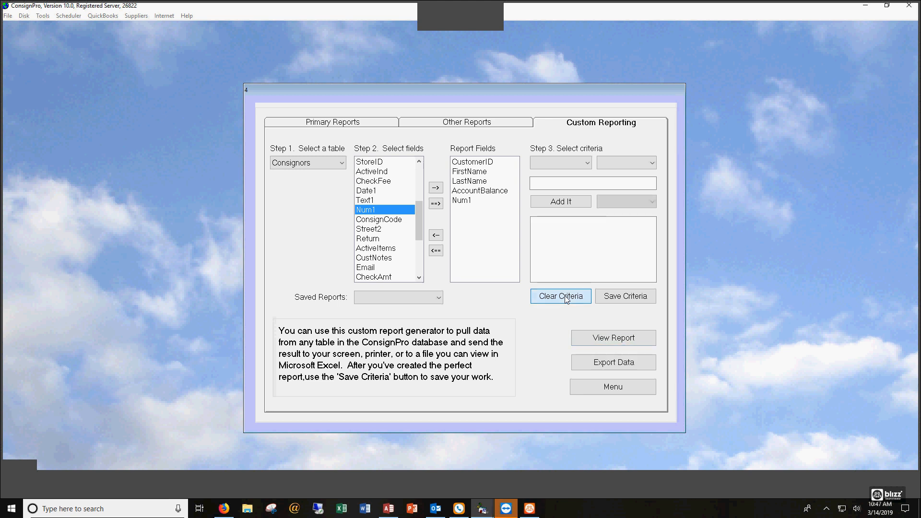
left_click(473, 161)
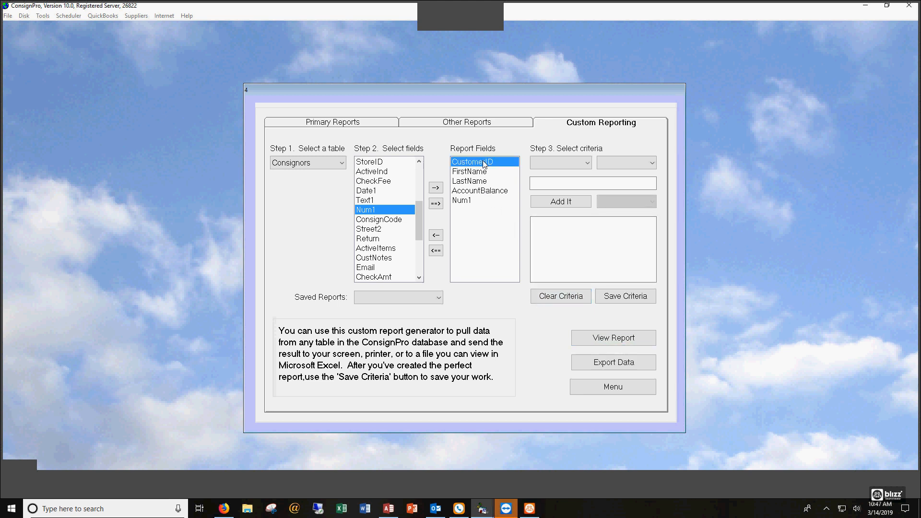
left_click(651, 162)
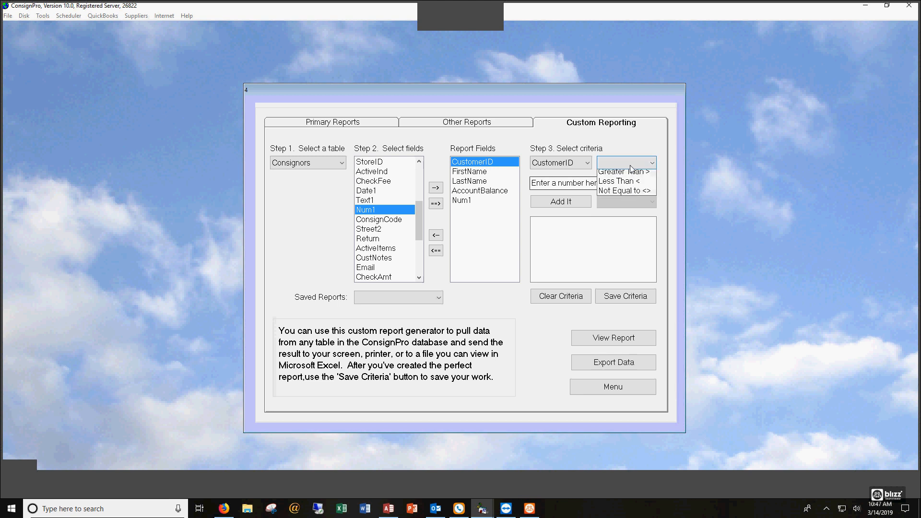
left_click(618, 171)
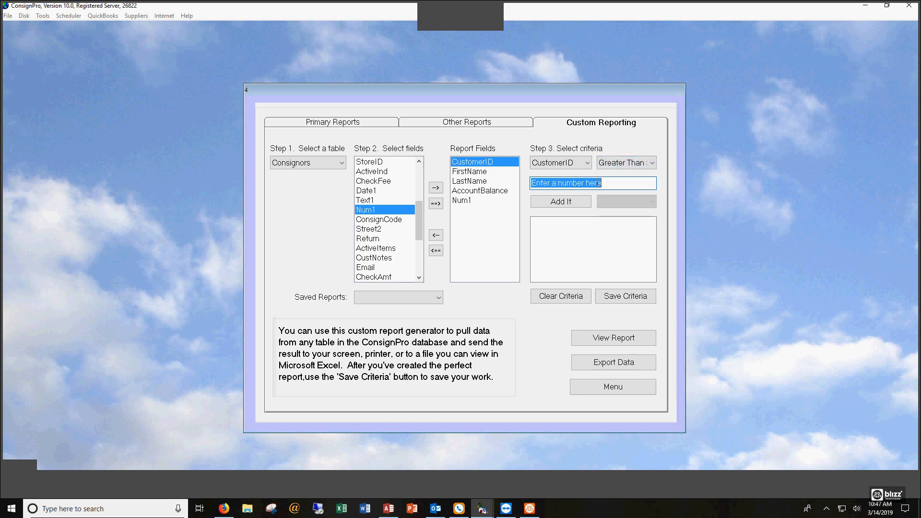
type("1000")
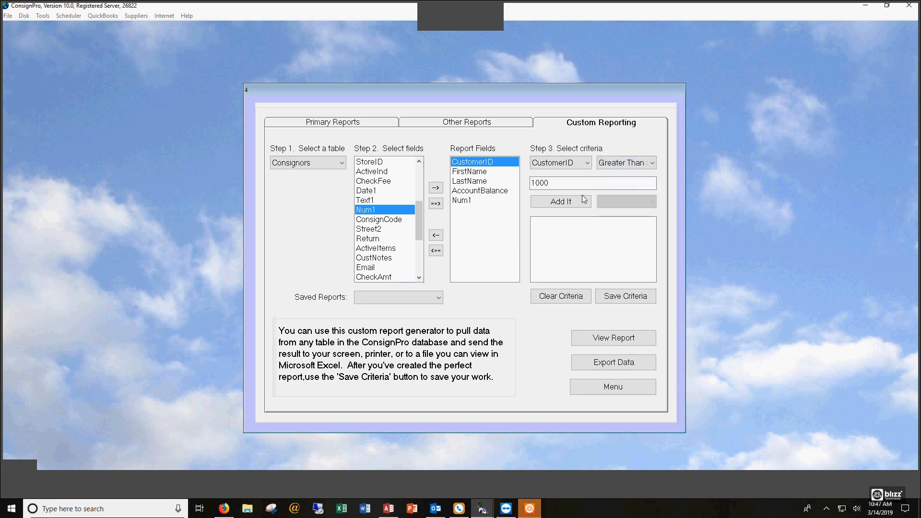
left_click(560, 202)
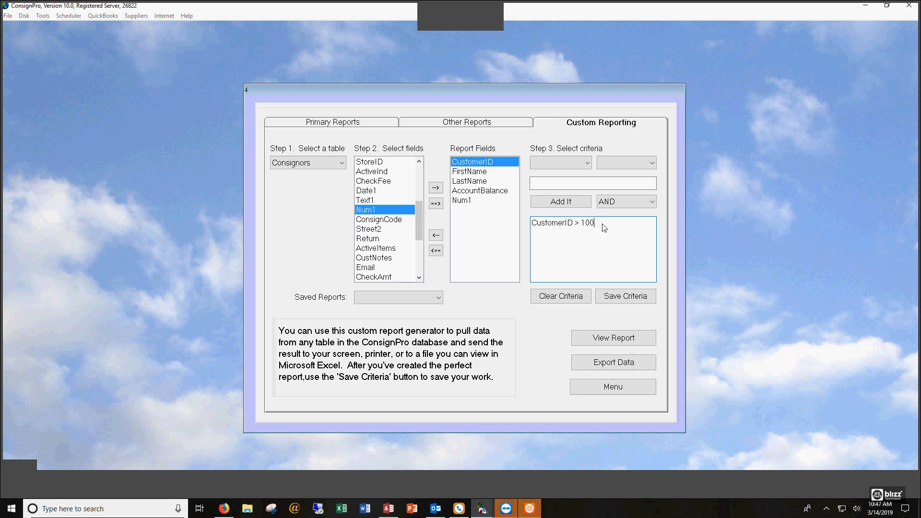
left_click(612, 338)
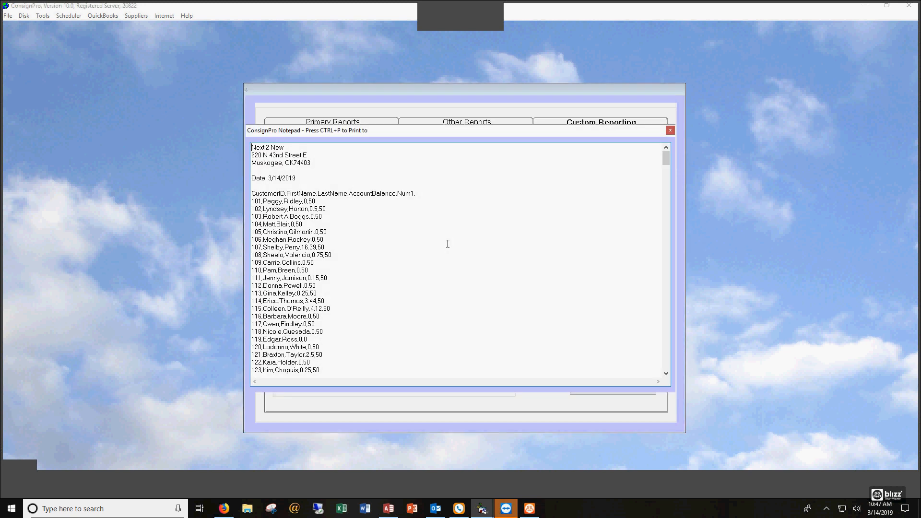
mouse_move(665, 163)
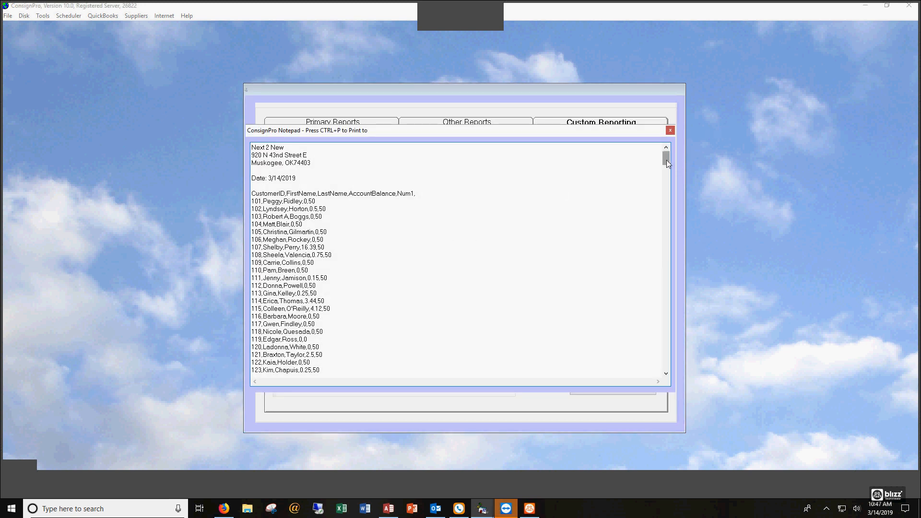
scroll("down", 3)
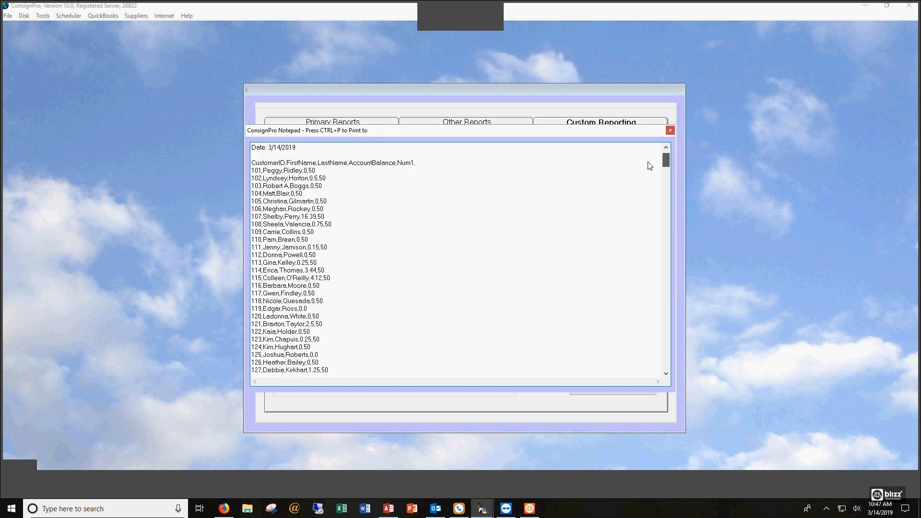
scroll("down", 3)
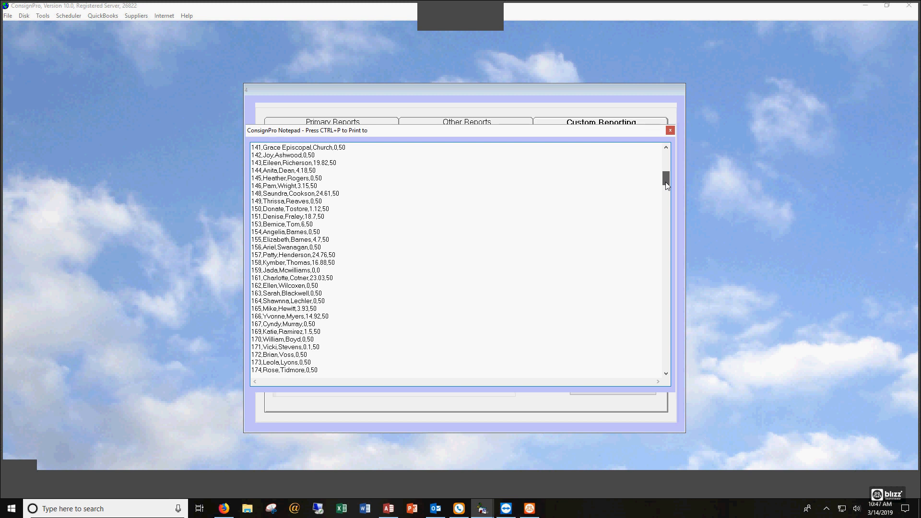
scroll("up", 3)
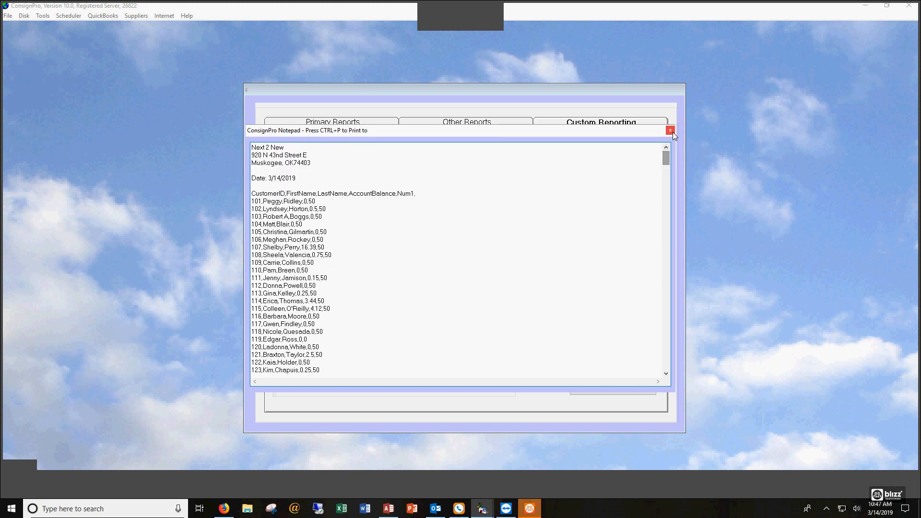
left_click(671, 130)
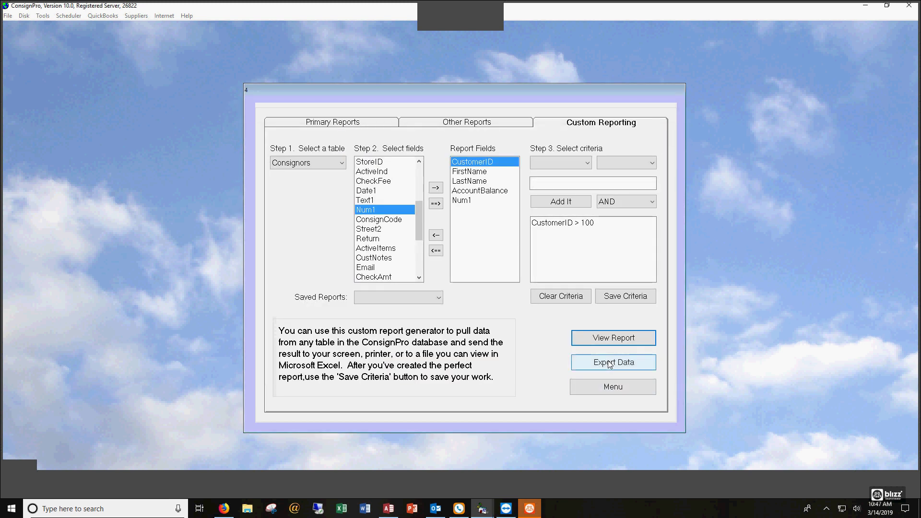
Export the report data as Consignors.csv on the Desktop and choose to open it.
left_click(613, 362)
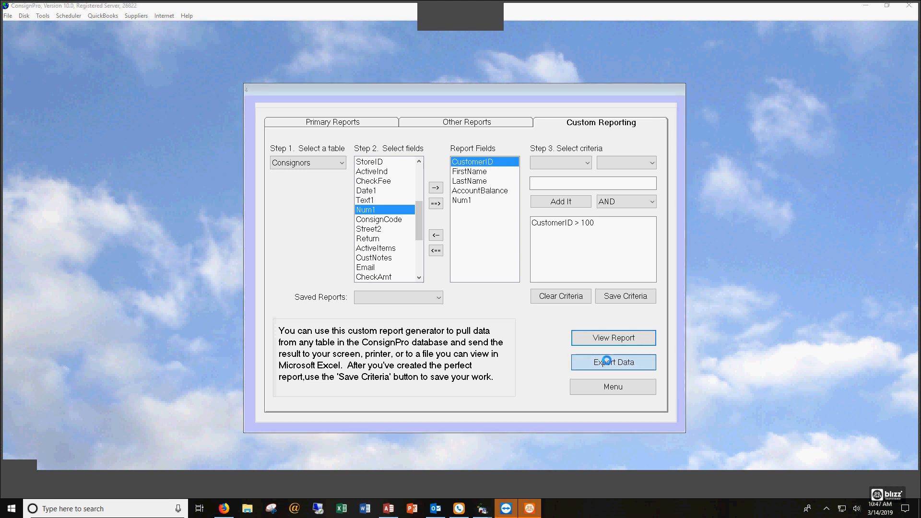
left_click(613, 362)
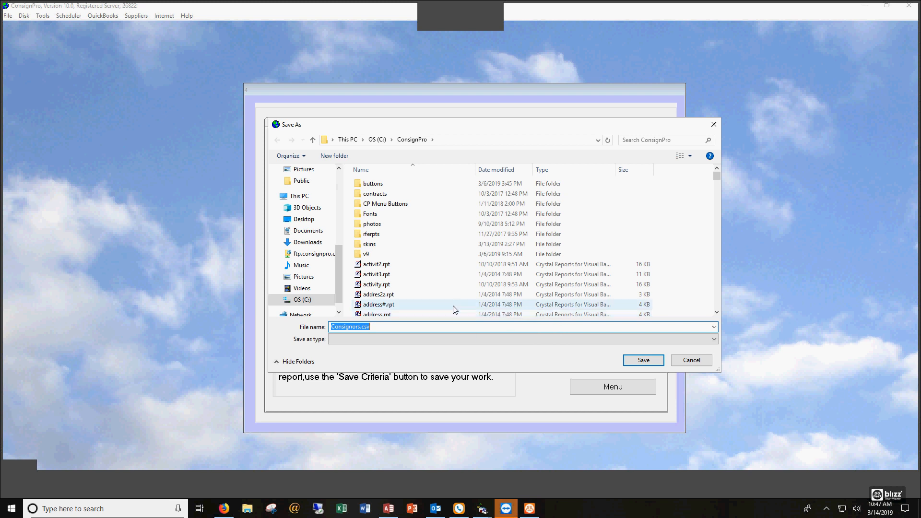
left_click(304, 219)
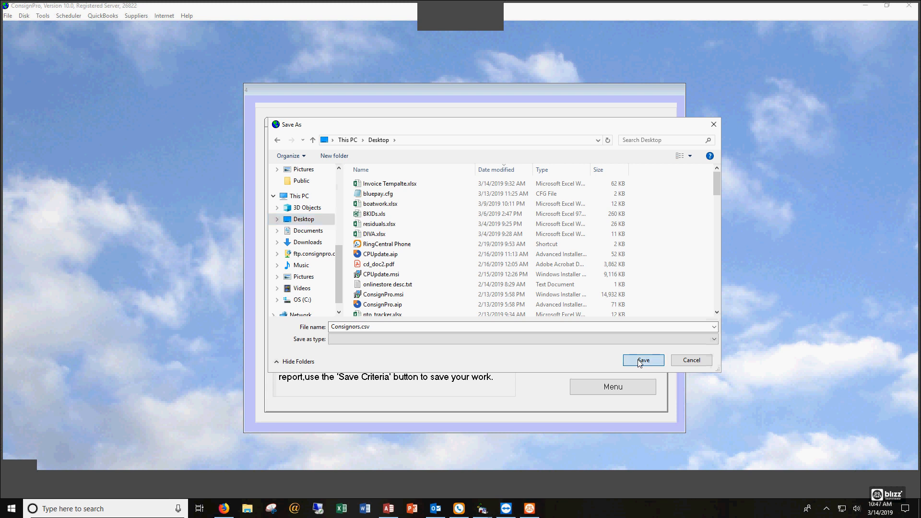
left_click(643, 360)
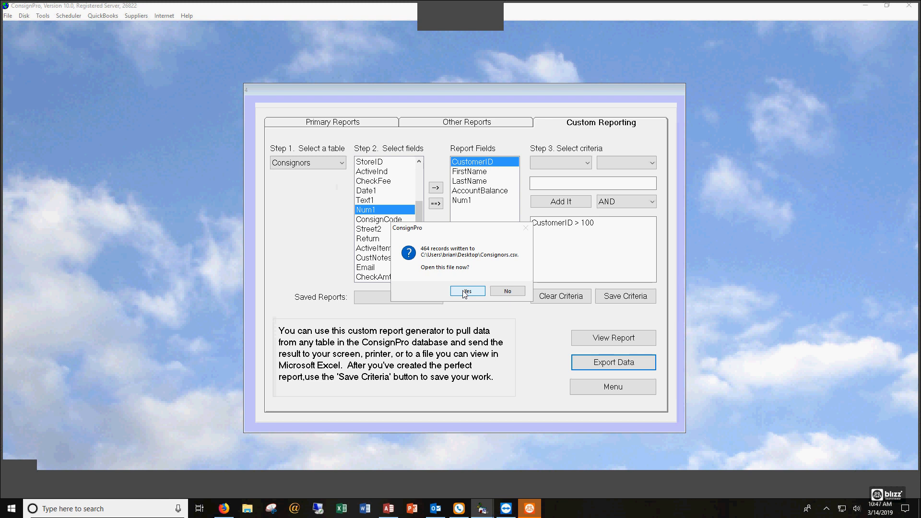
left_click(467, 291)
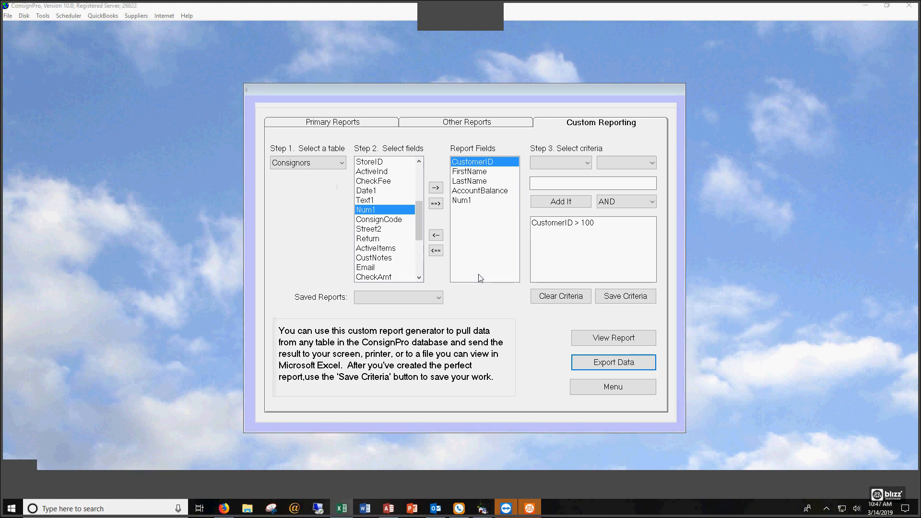
AutoFit all columns so the CustomerID, name, balance and Num1 headers show fully.
left_click(613, 363)
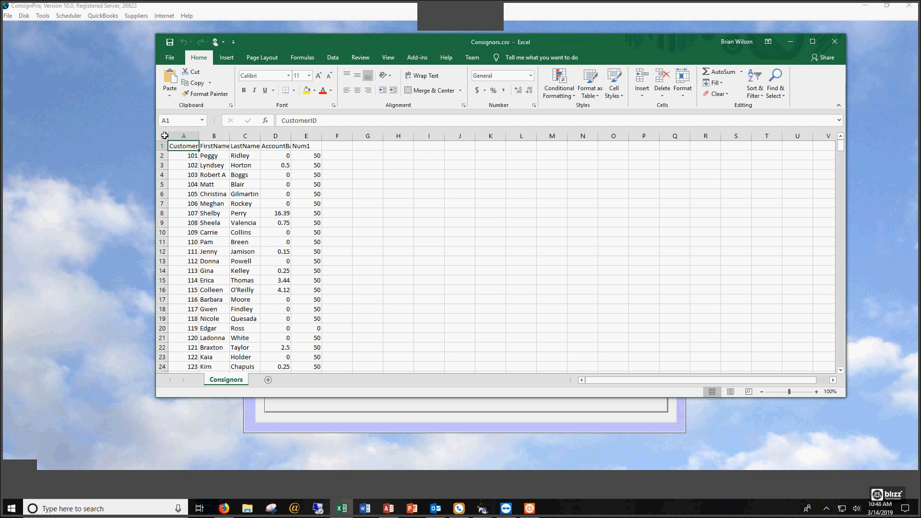
left_click(682, 82)
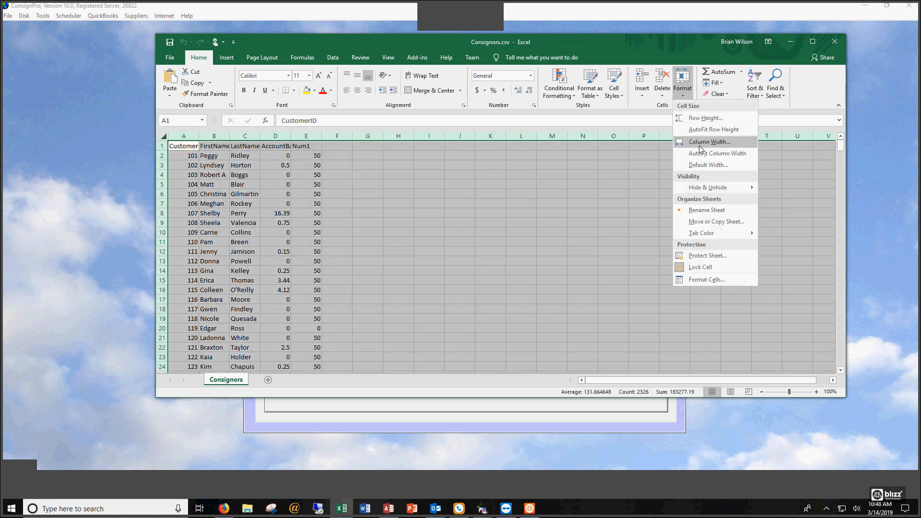
left_click(716, 154)
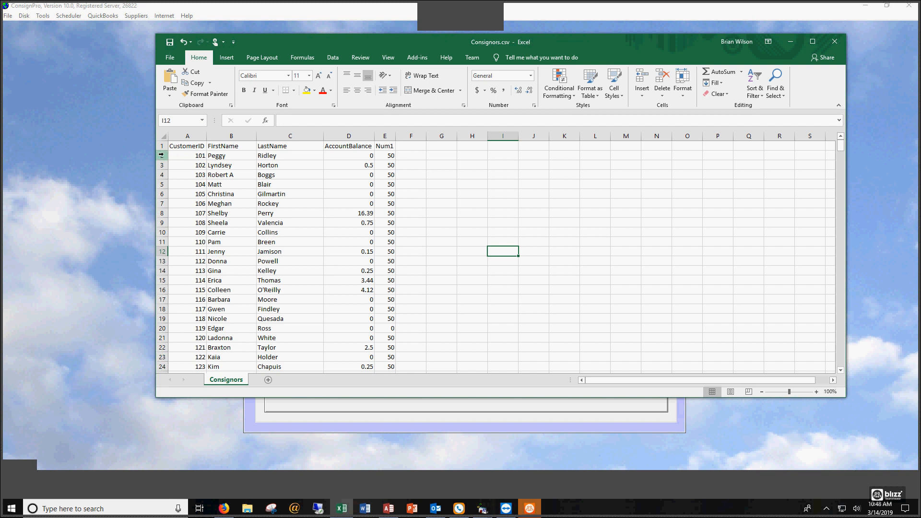
left_click(289, 222)
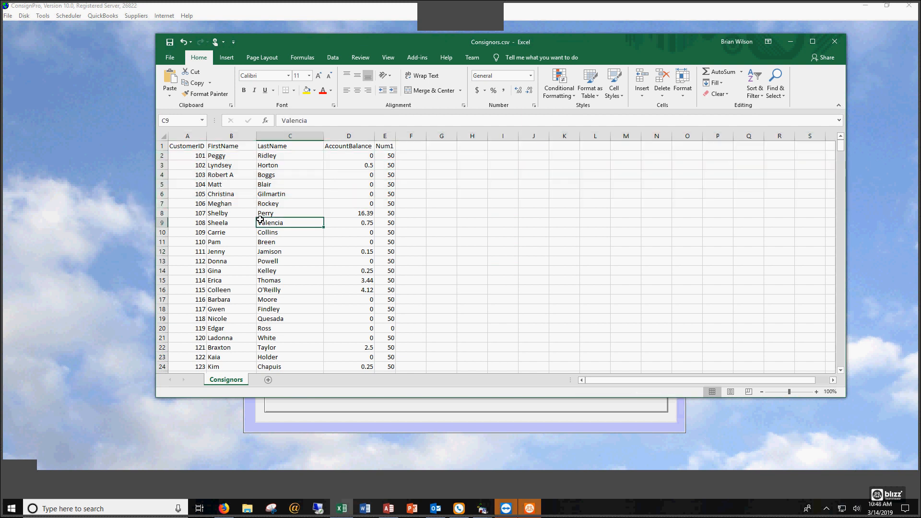
left_click(162, 135)
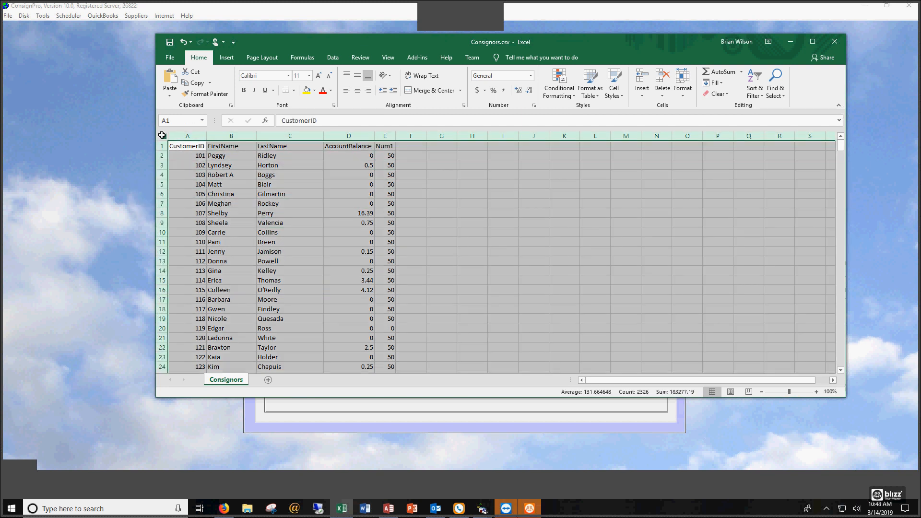
Custom-sort the consignor rows by the FirstName column, A to Z.
left_click(754, 83)
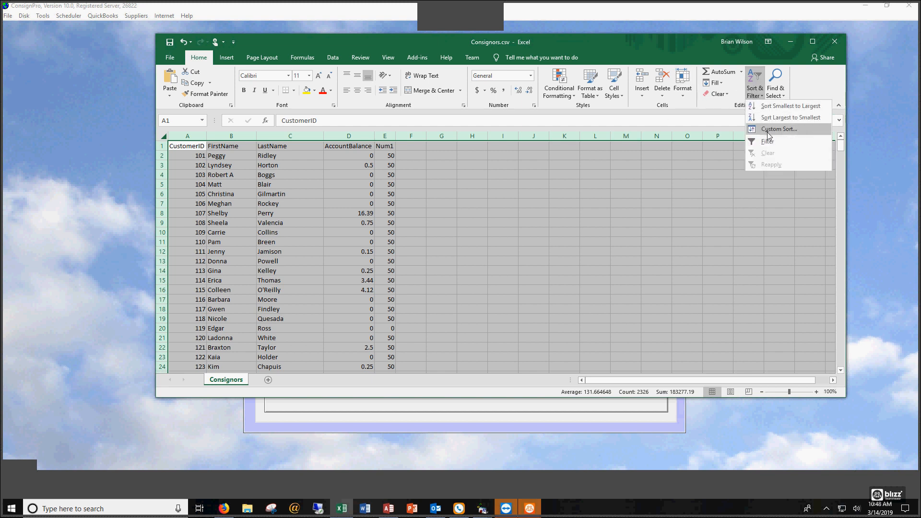
mouse_move(779, 129)
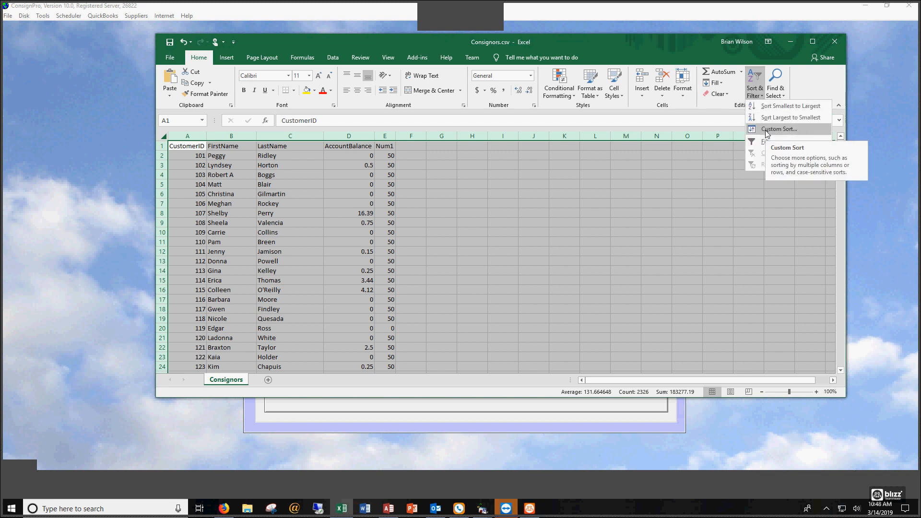
left_click(779, 129)
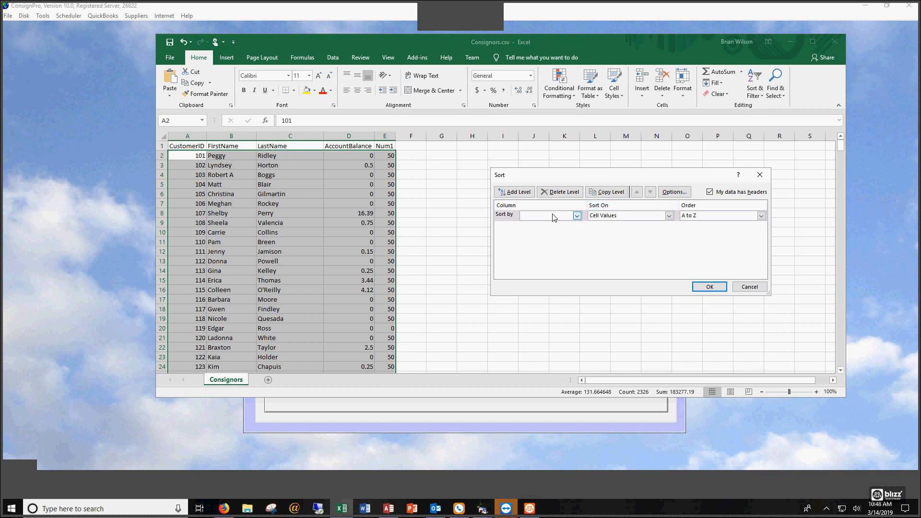
left_click(547, 215)
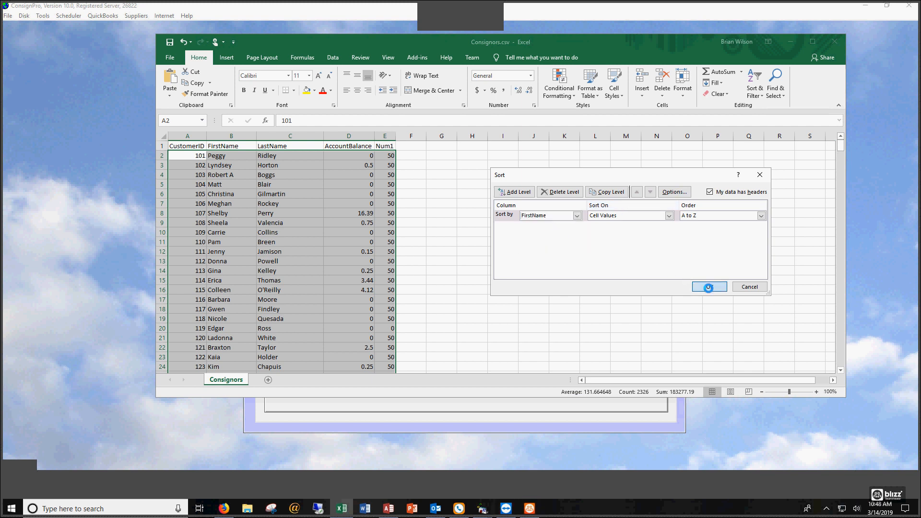
left_click(708, 287)
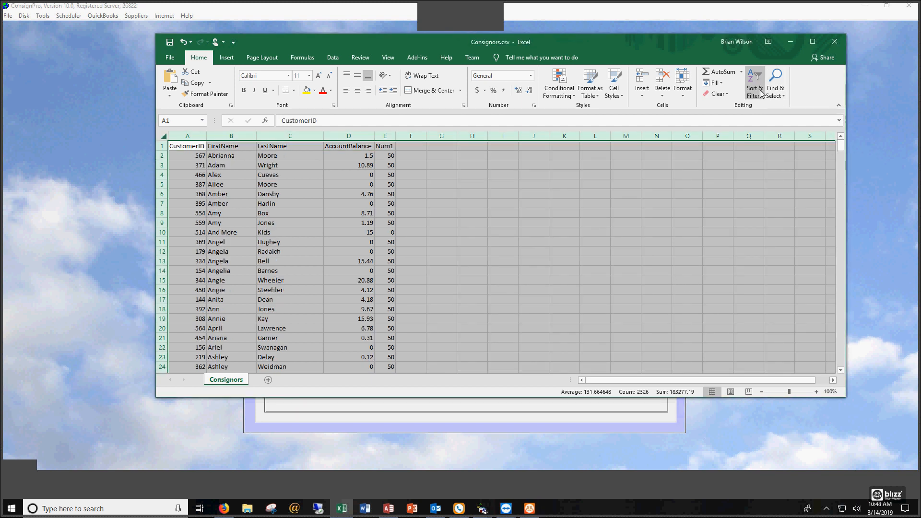
left_click(576, 215)
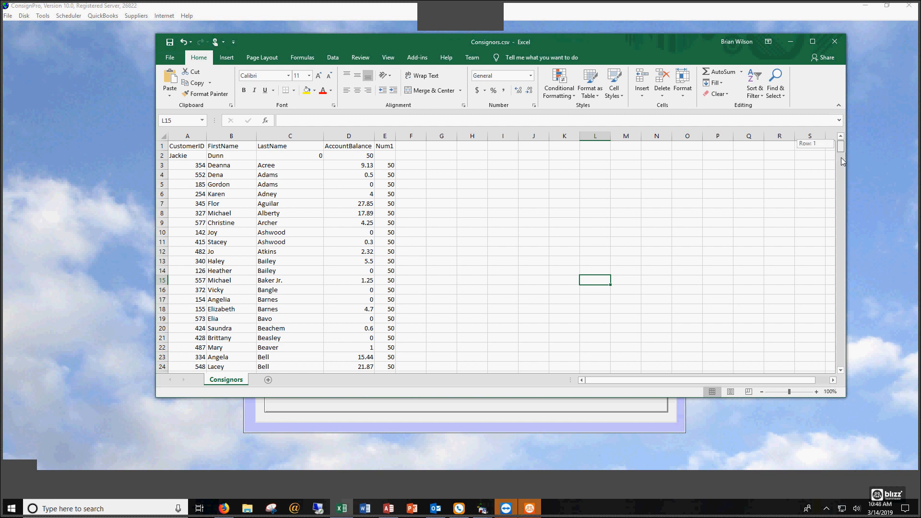
AutoSum the AccountBalance column in the cell below the last consignor, totalling 2143.19.
scroll("down", 3)
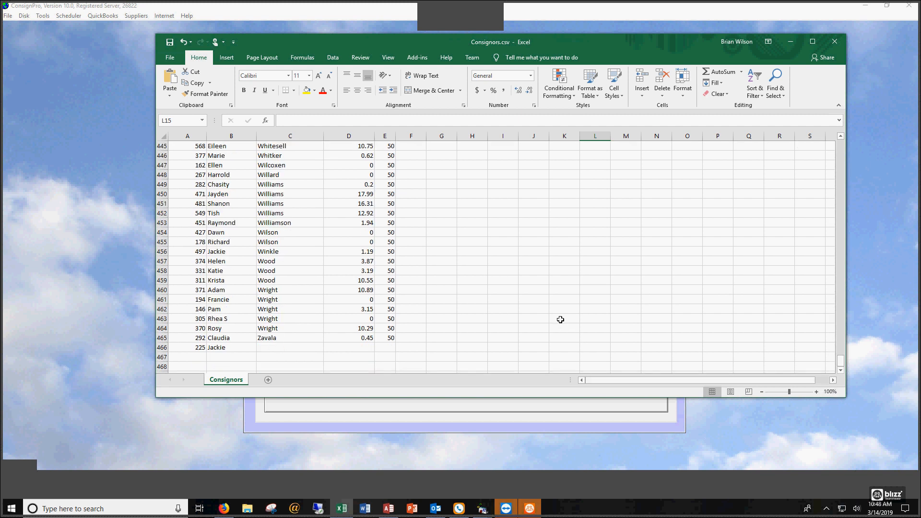
left_click(349, 356)
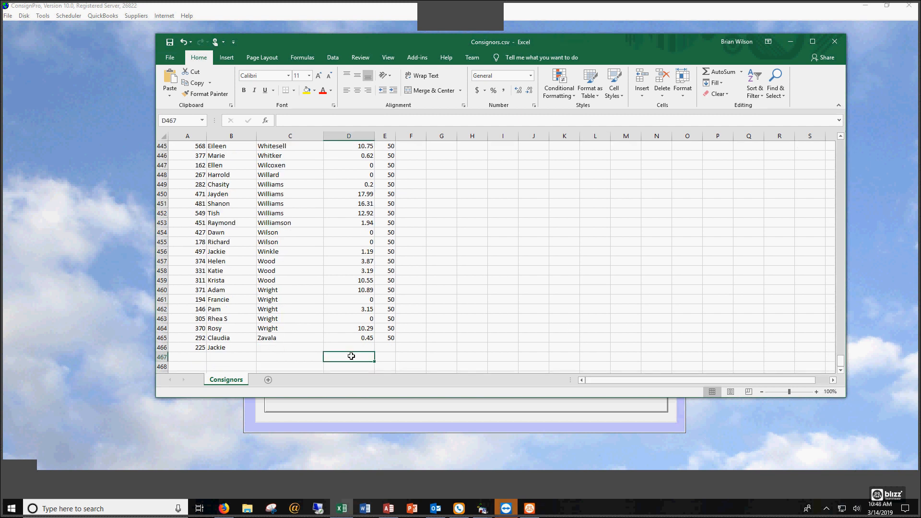
left_click(721, 71)
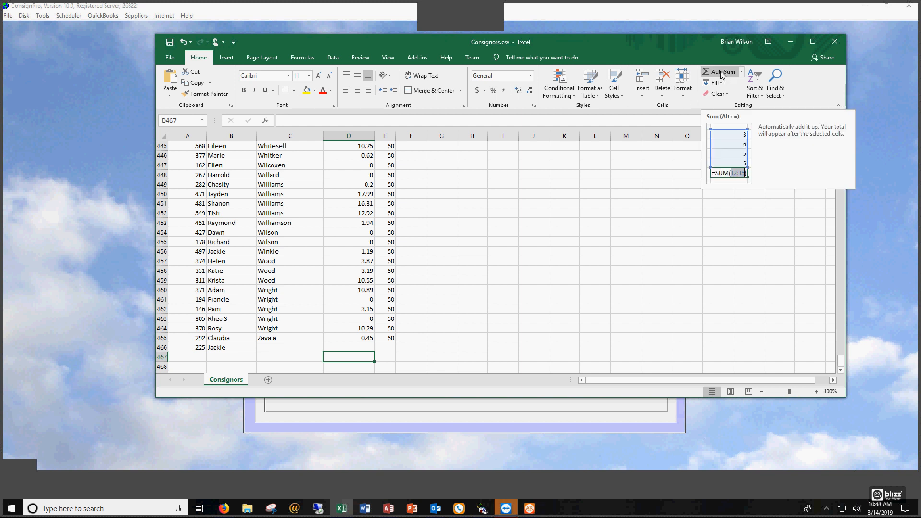
left_click(719, 72)
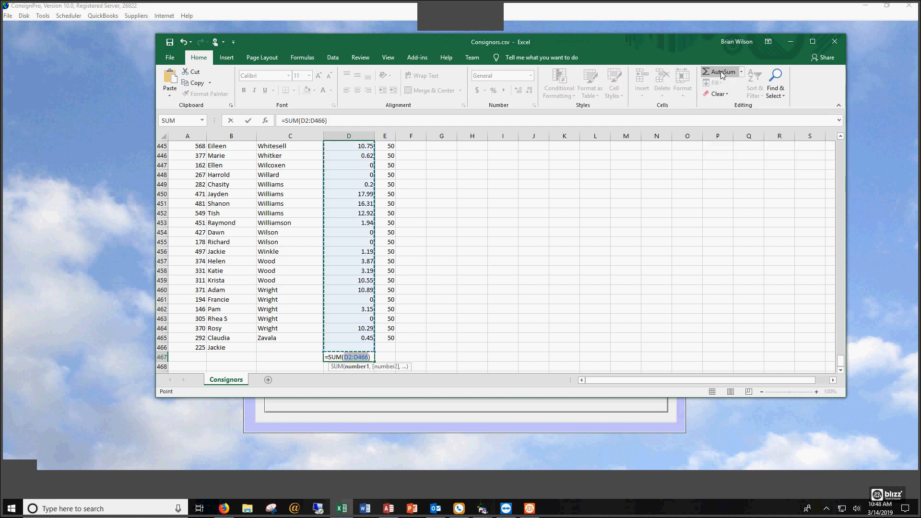
key("Return")
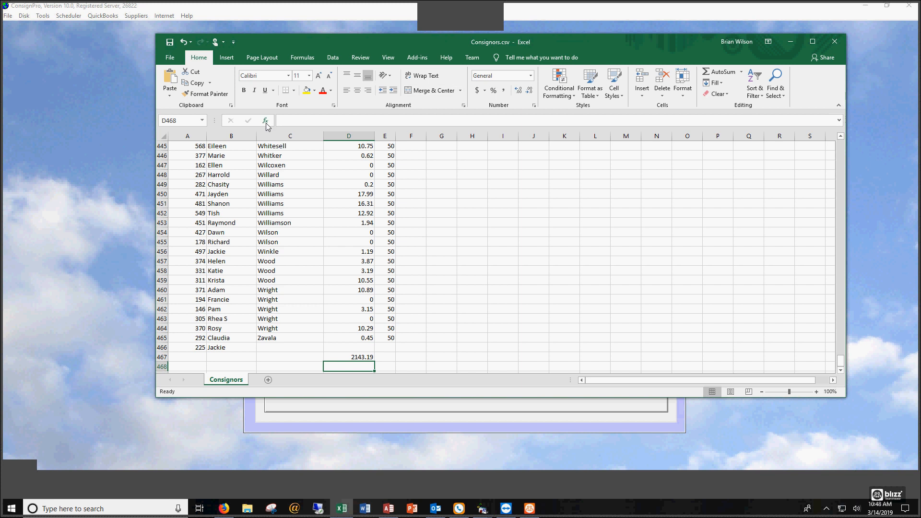
left_click(348, 357)
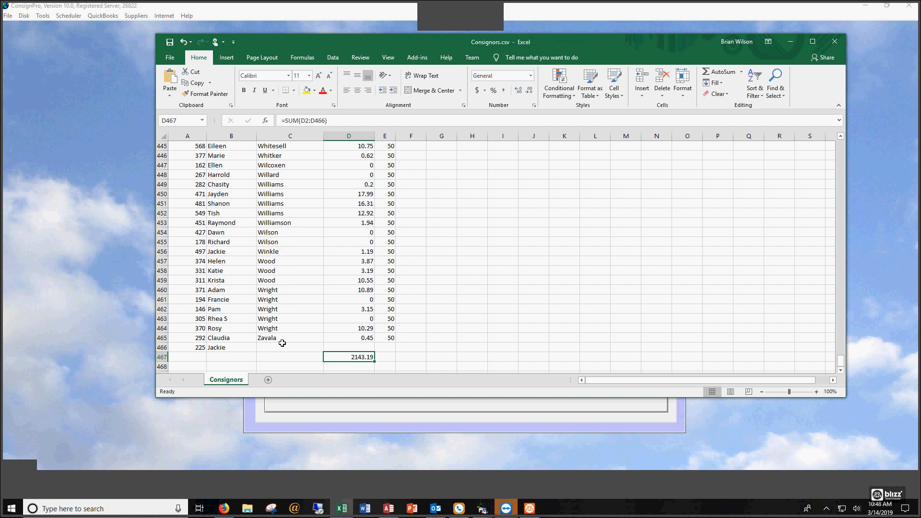
mouse_move(833, 42)
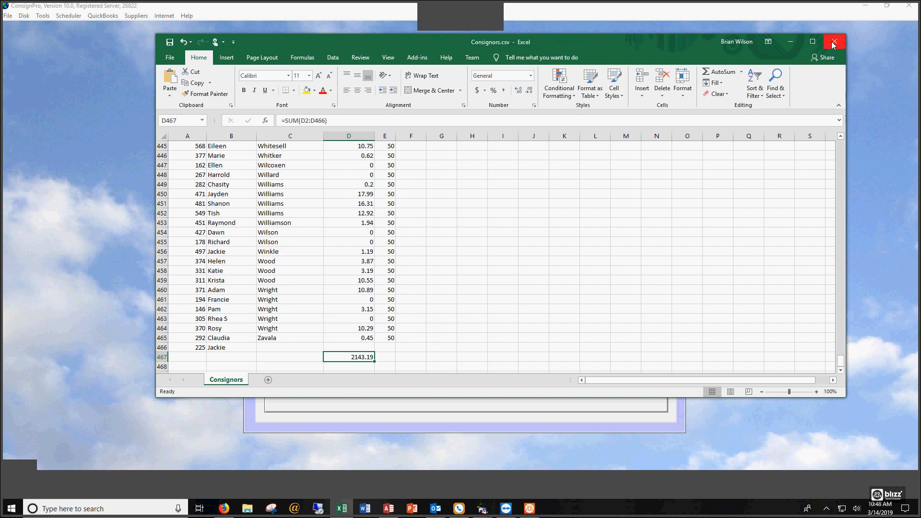
Close Excel and base a new ConsignPro custom report on the Invoices table.
left_click(833, 42)
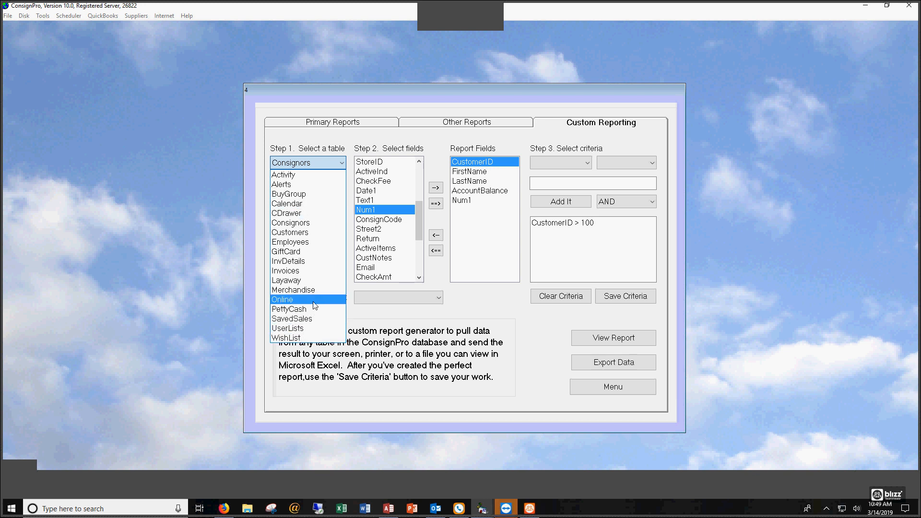
mouse_move(304, 270)
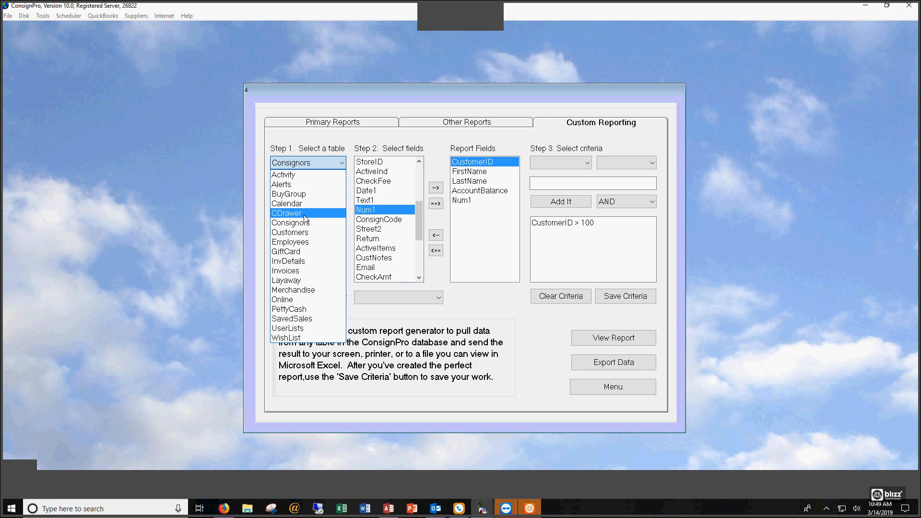
mouse_move(303, 271)
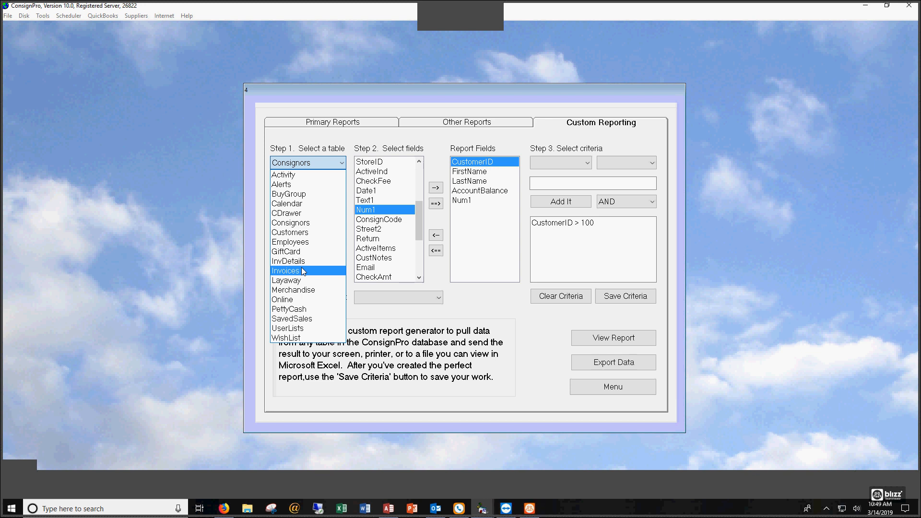
left_click(286, 271)
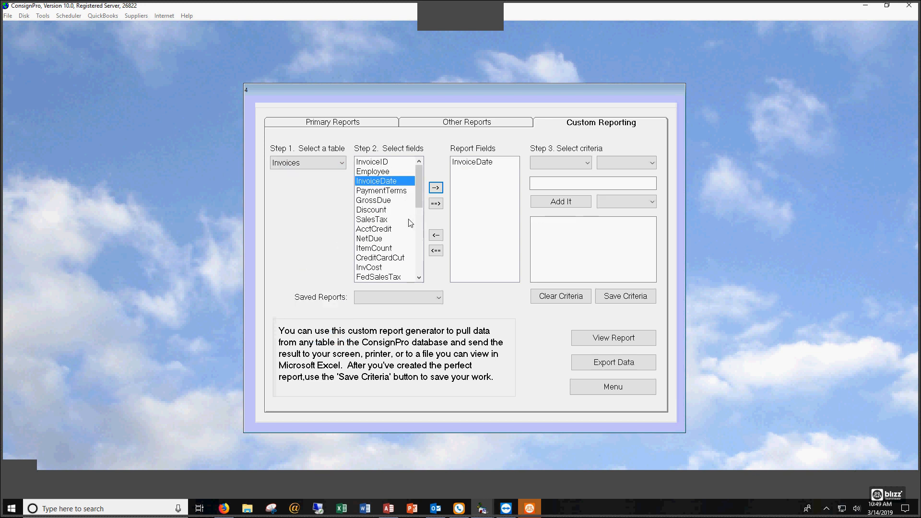
Add NetDue as a report field and a Discount greater than 0 criterion.
left_click(370, 238)
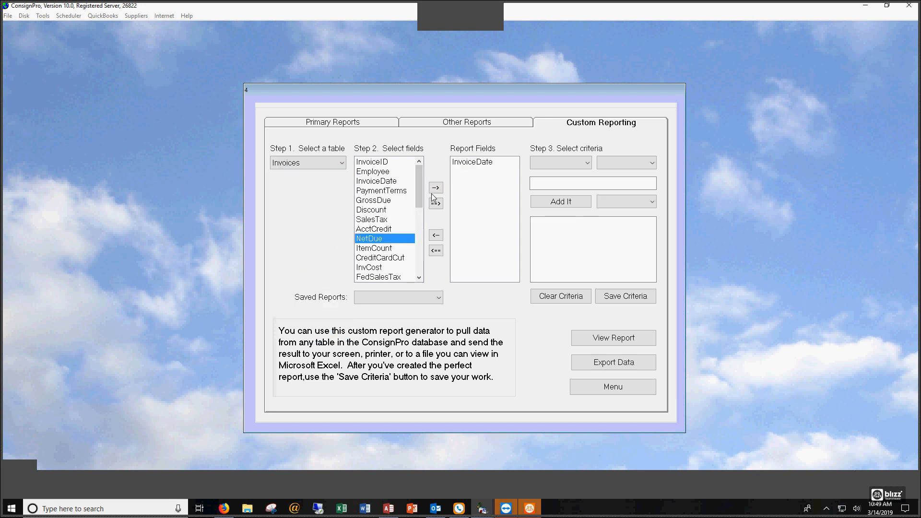
left_click(435, 187)
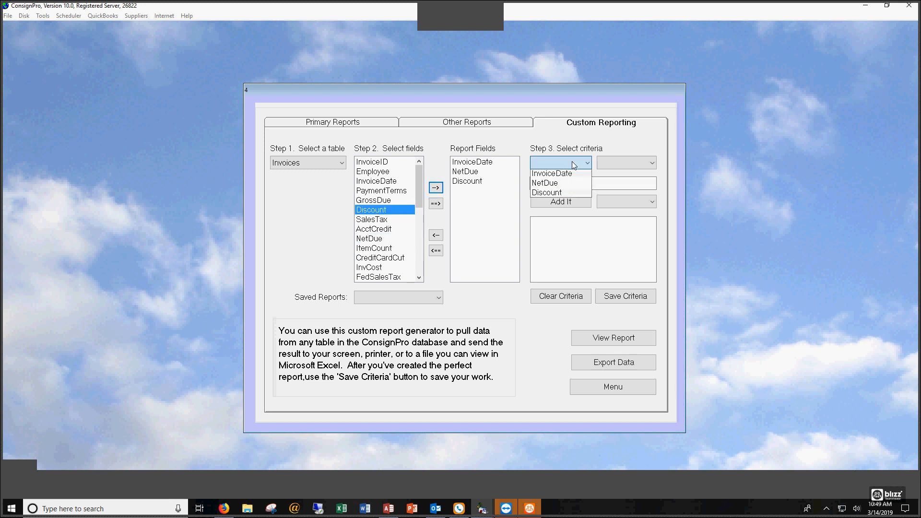
left_click(651, 163)
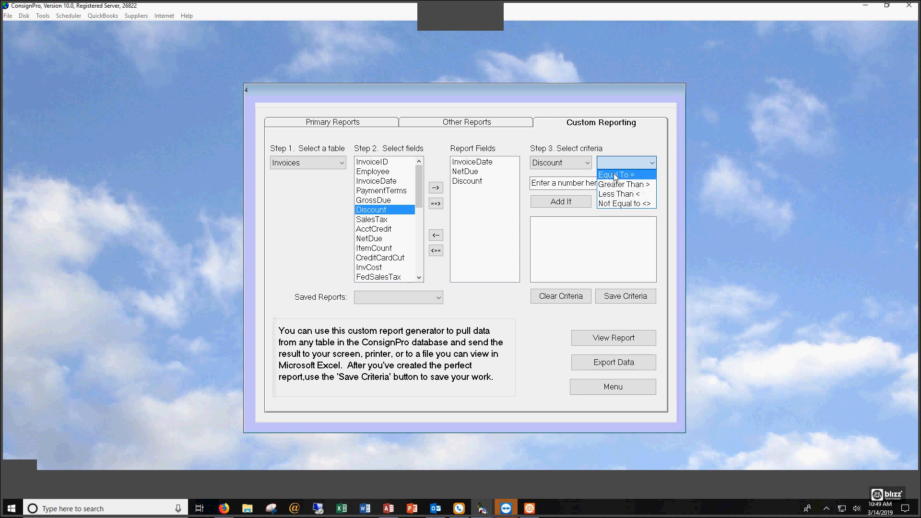
left_click(625, 184)
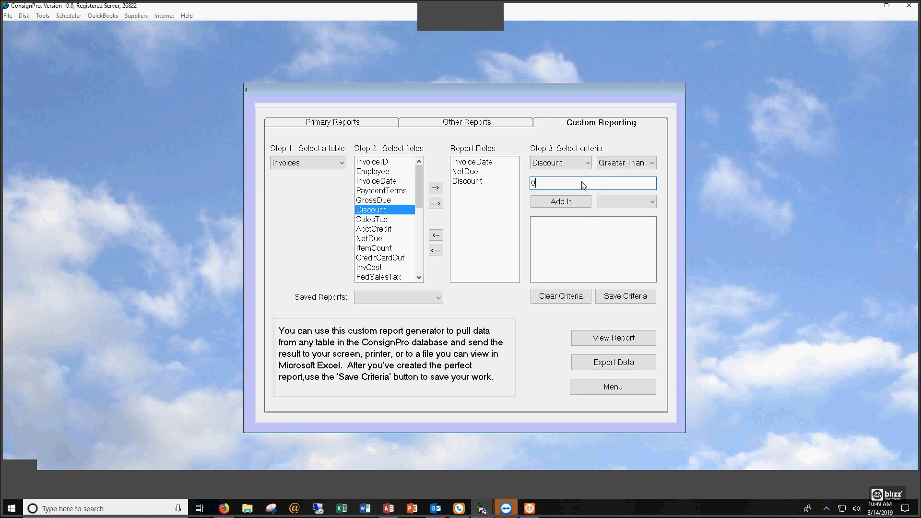
left_click(559, 201)
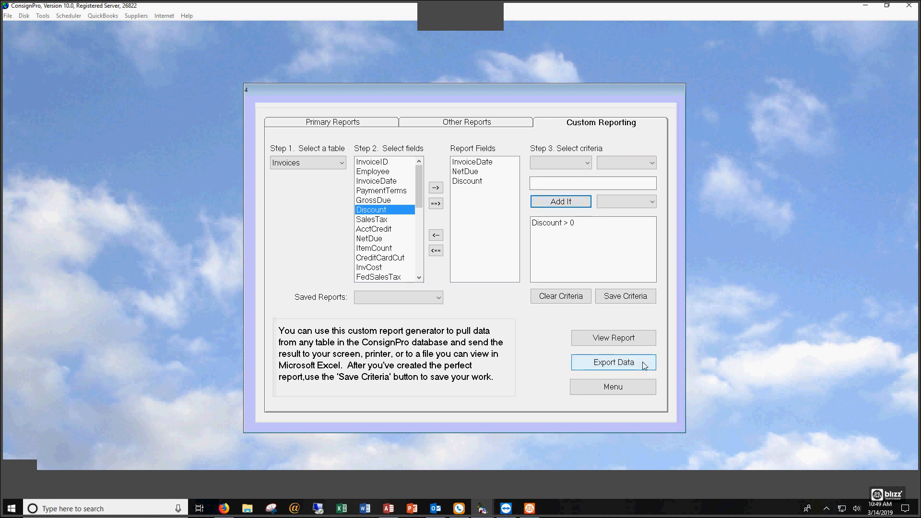
mouse_move(511, 310)
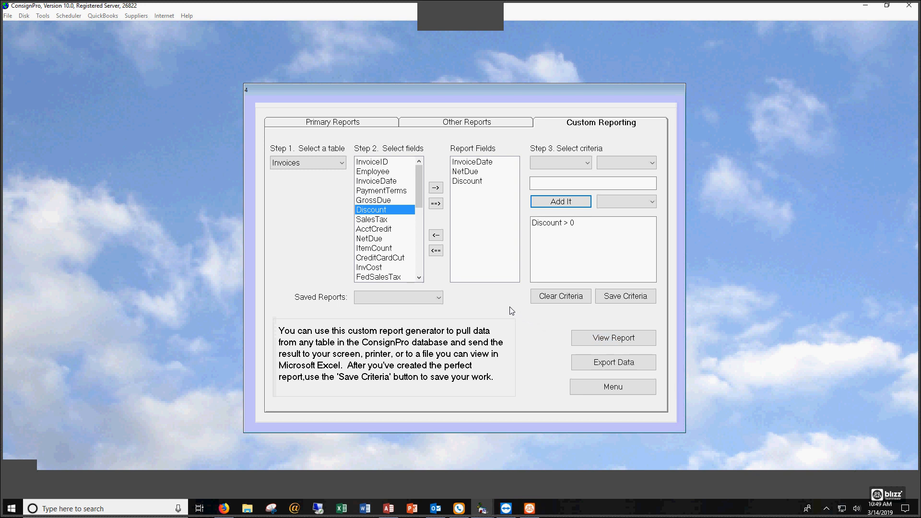
Add an InvoiceDate equal to 7/30/18 criterion, joined to Discount > 0 with 'and'.
left_click(471, 162)
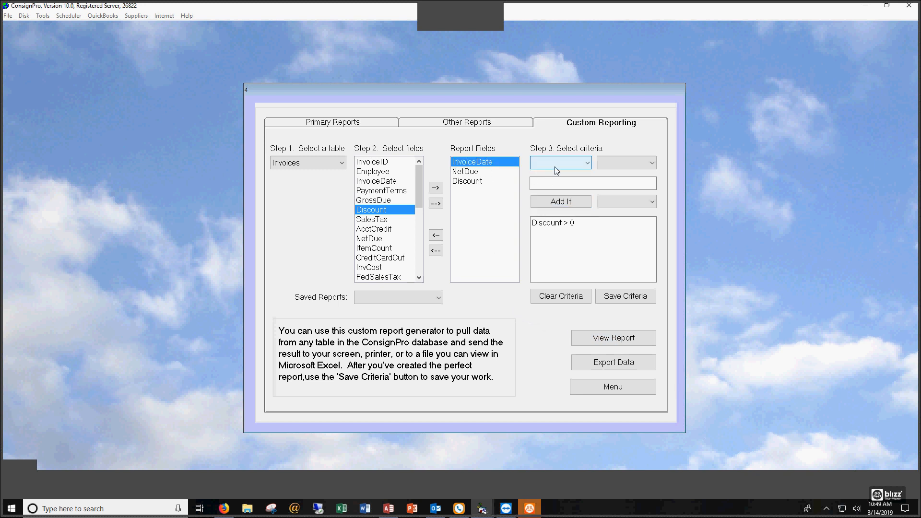
left_click(626, 163)
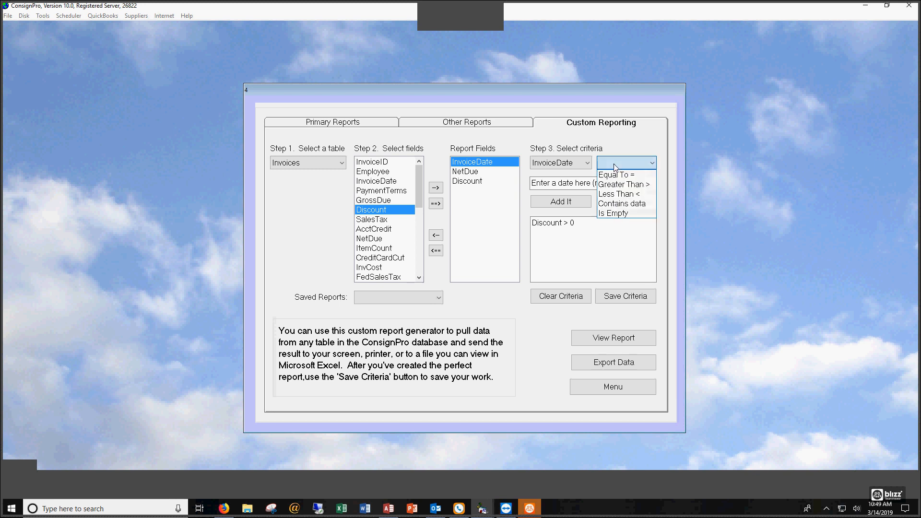
left_click(616, 175)
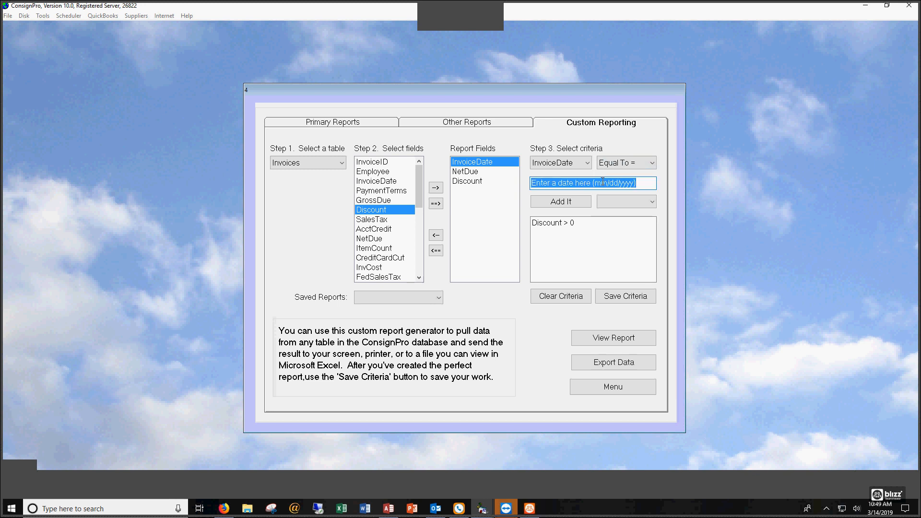
type("7/30")
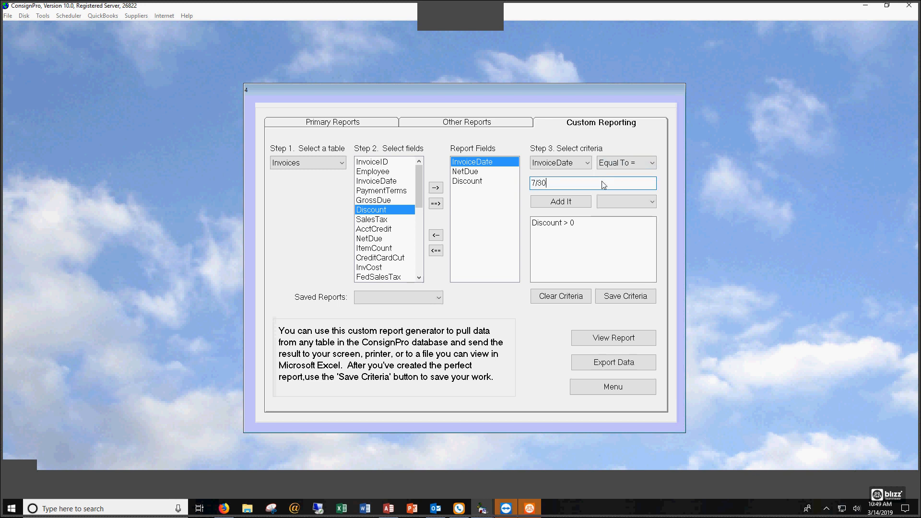
type("/198")
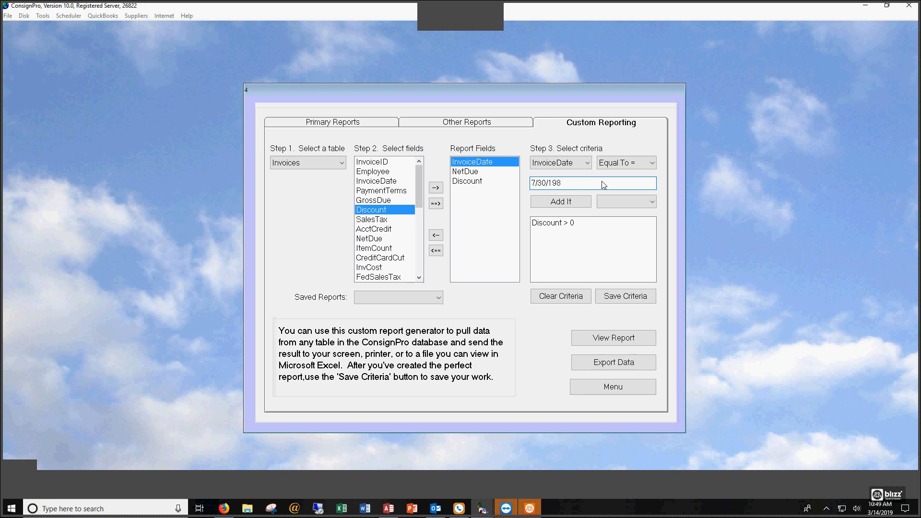
key("Backspace")
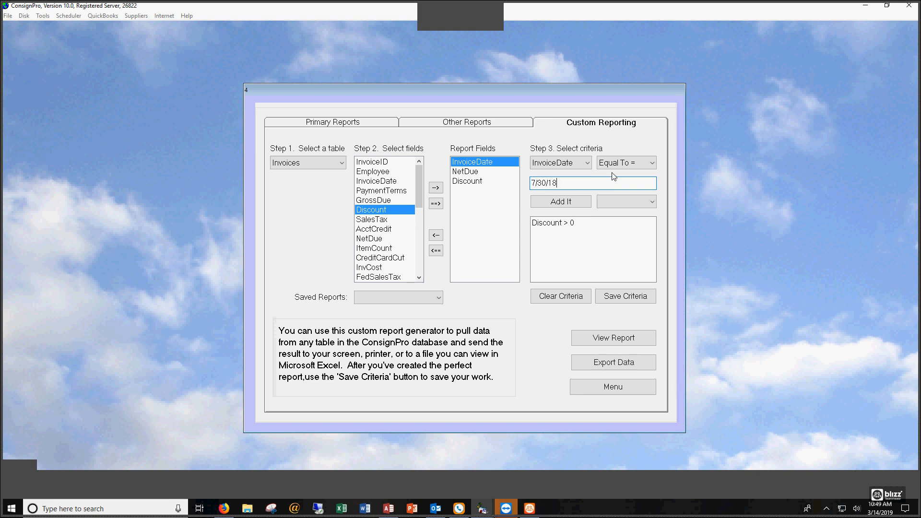
left_click(560, 201)
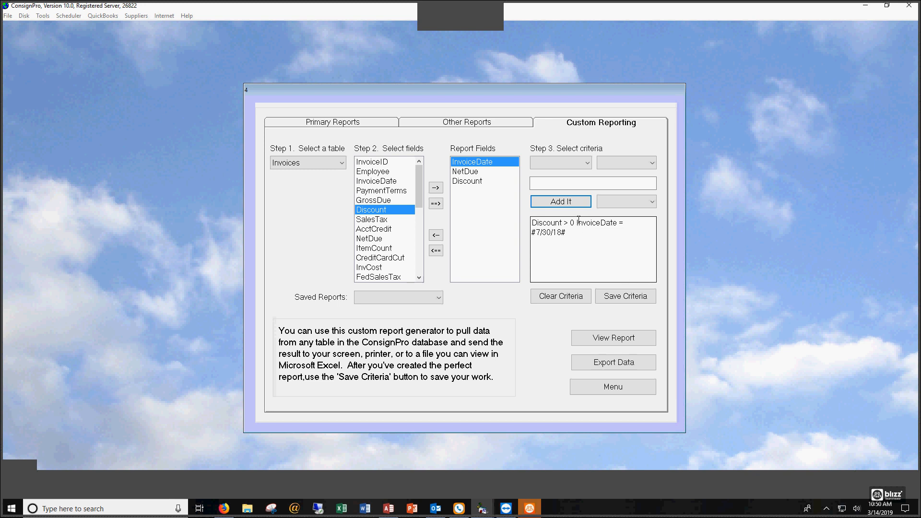
type("and")
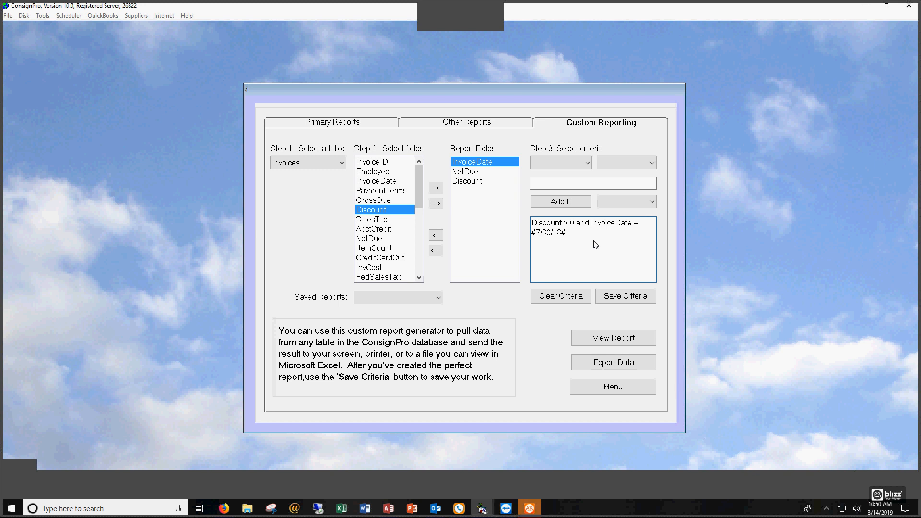
left_click(651, 201)
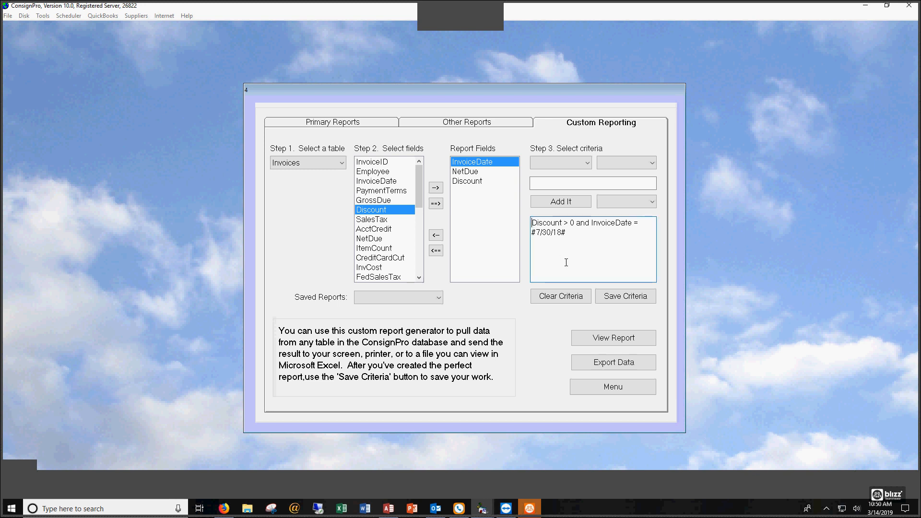
Wrap the existing criteria in parentheses and add 'or NetDue greater than 100'.
type("(")
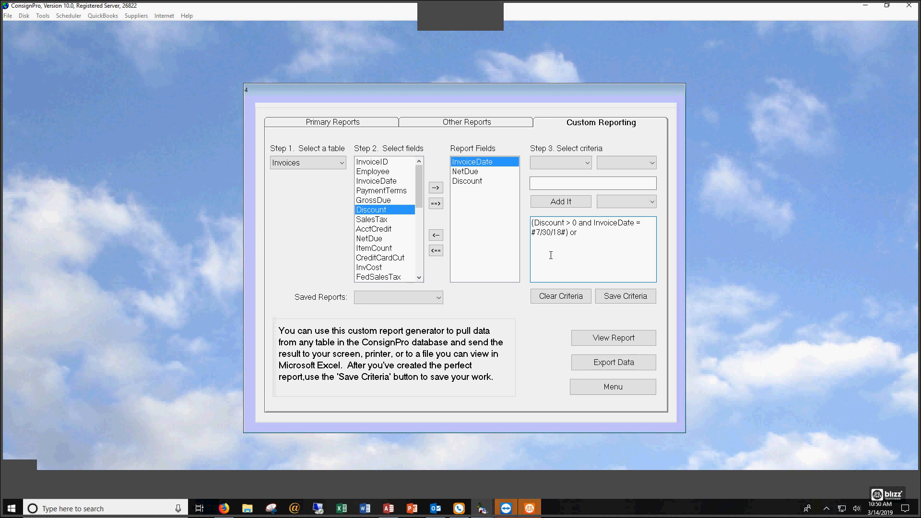
mouse_move(583, 227)
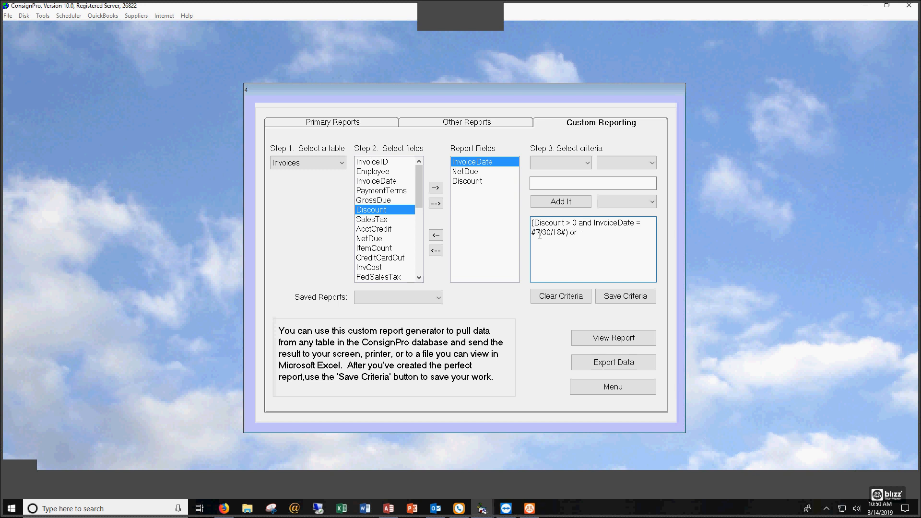
left_click(584, 163)
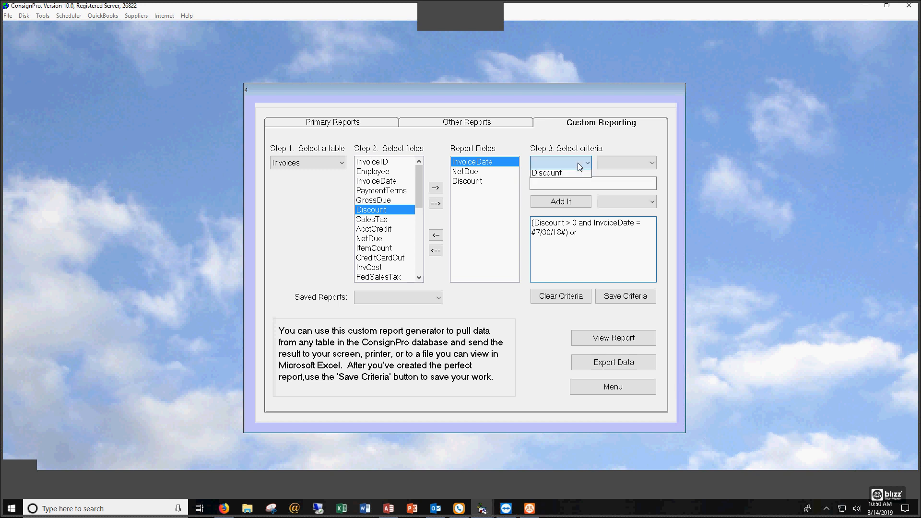
left_click(558, 162)
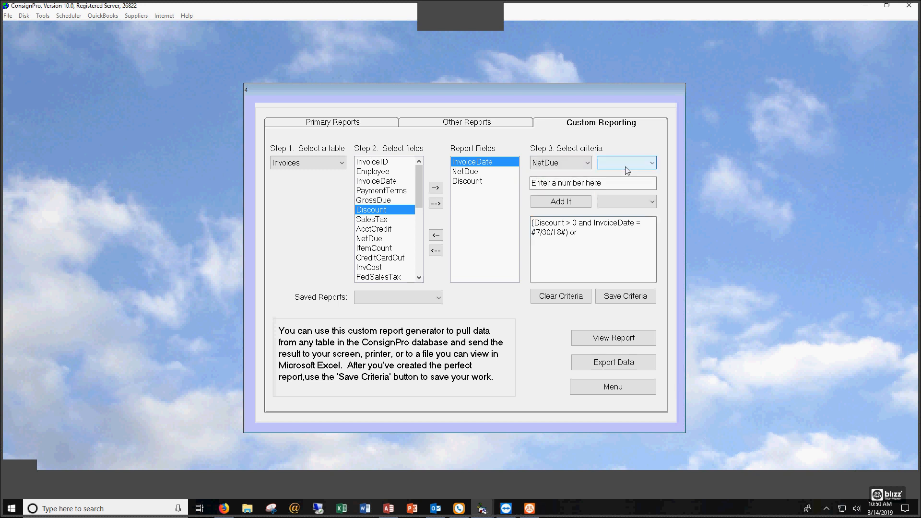
left_click(653, 163)
type("100")
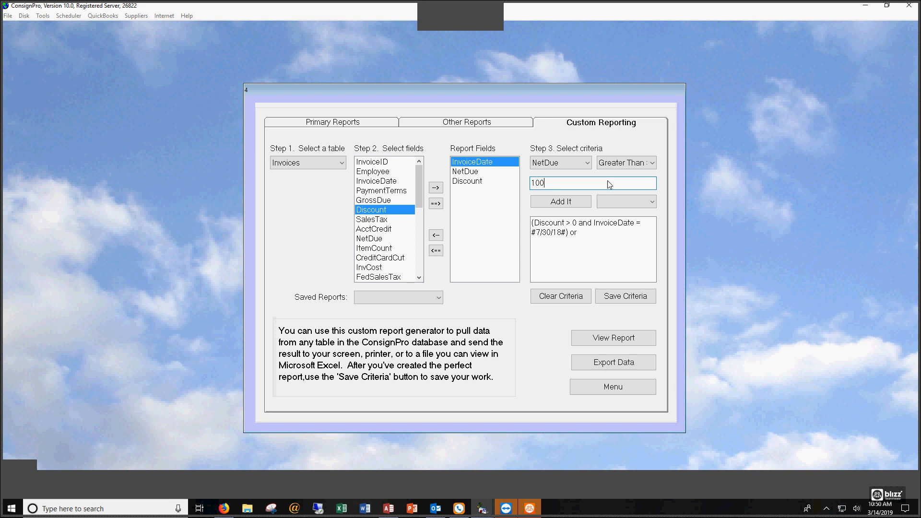
left_click(558, 202)
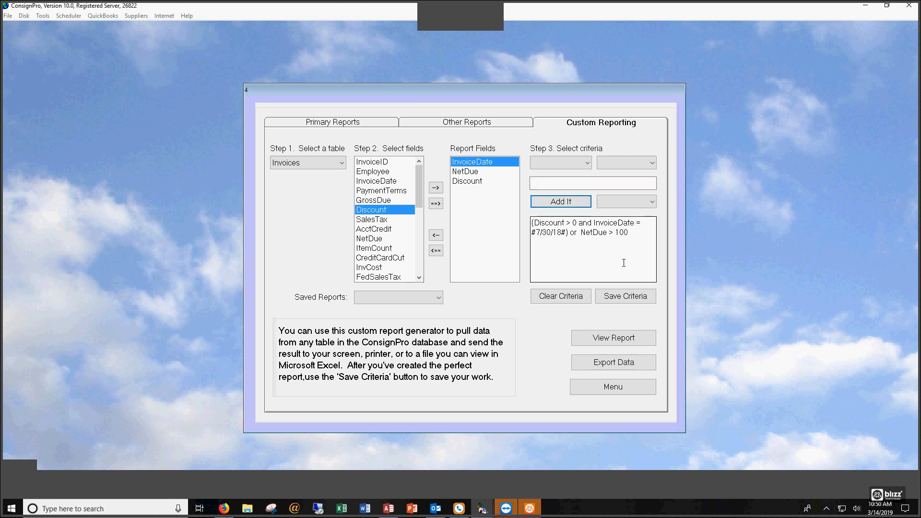
left_click(618, 233)
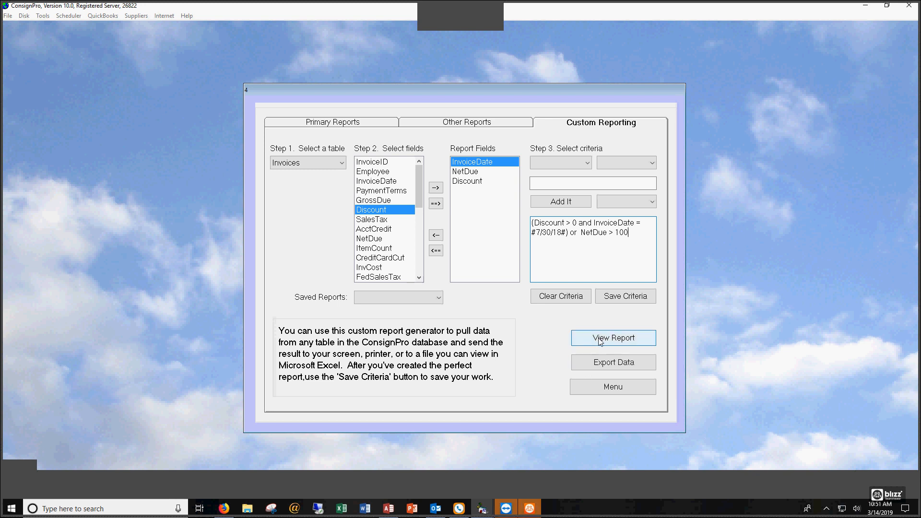
mouse_move(613, 361)
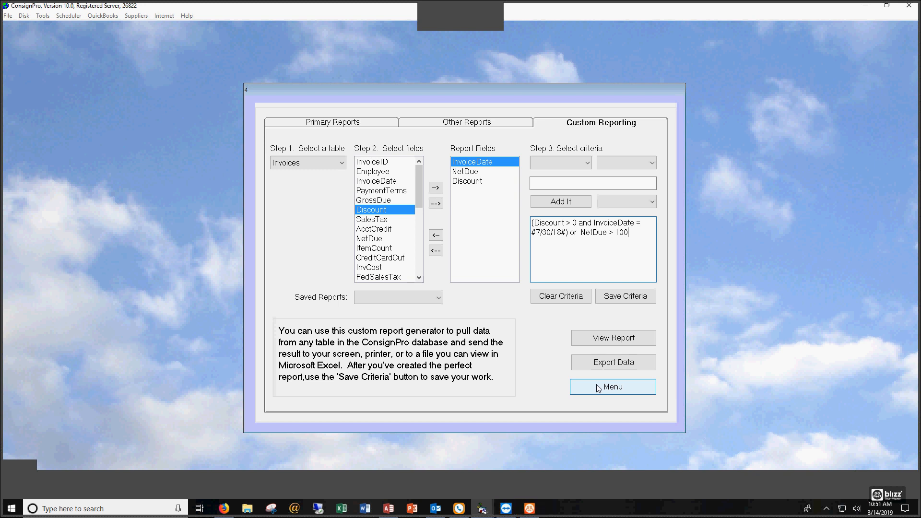
mouse_move(613, 387)
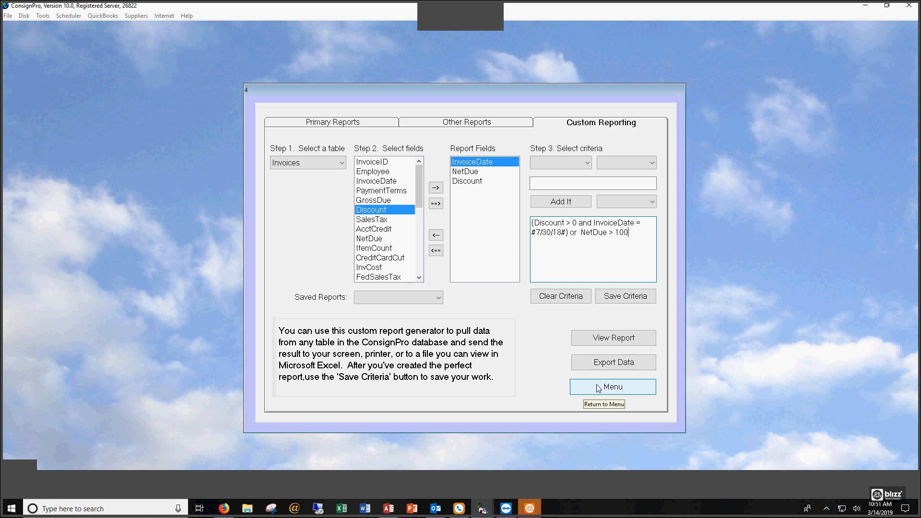
Return from custom reporting to the ConsignPro main menu.
left_click(613, 387)
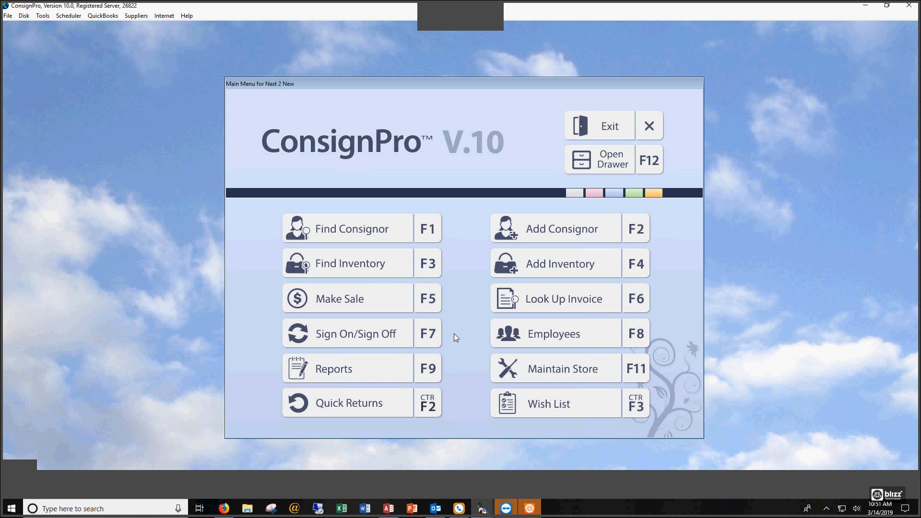
mouse_move(555, 352)
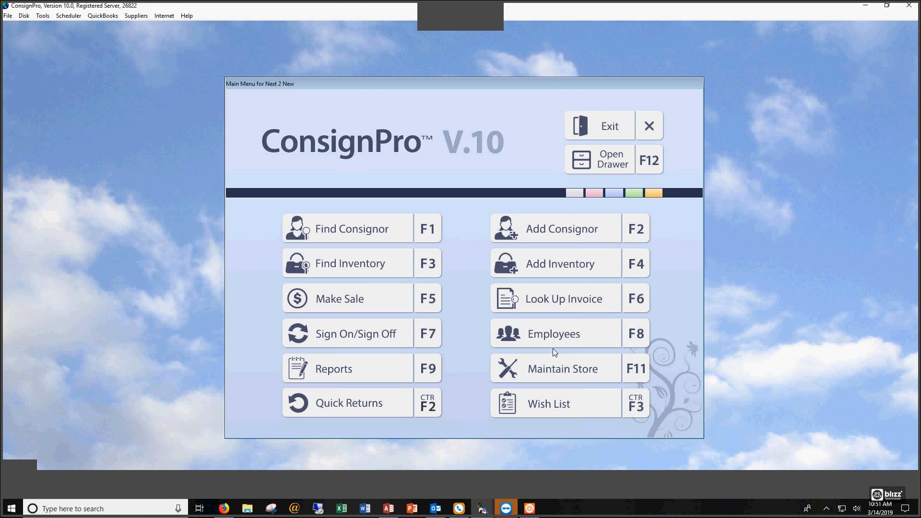
mouse_move(902, 488)
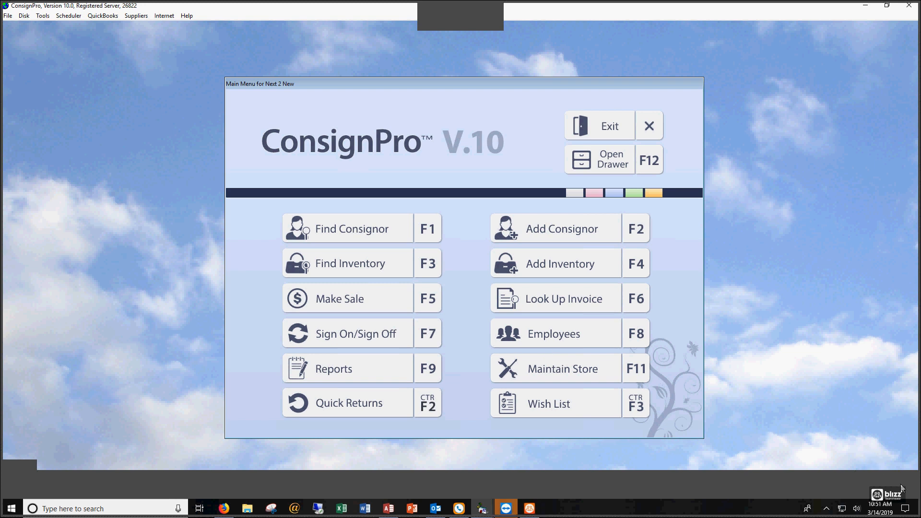